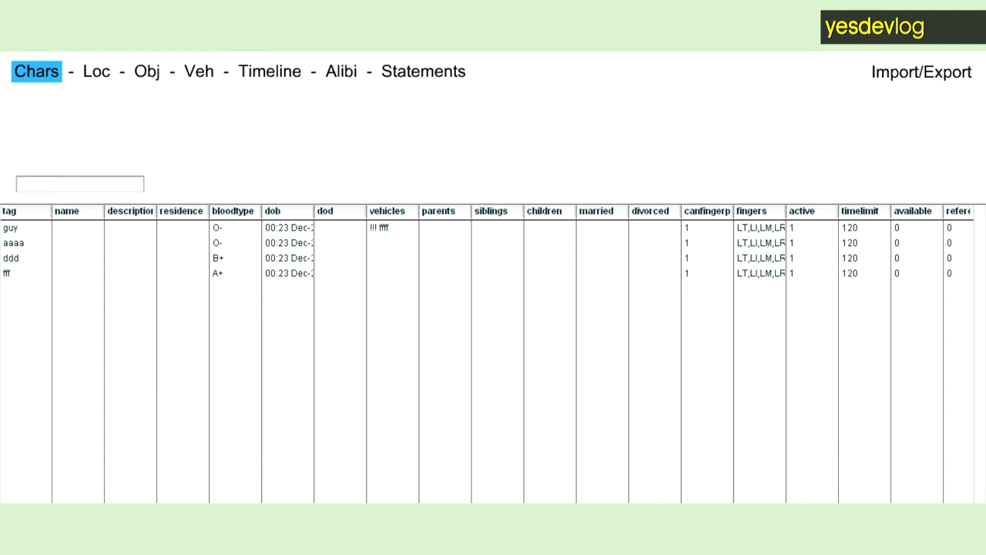
mouse_move(901, 365)
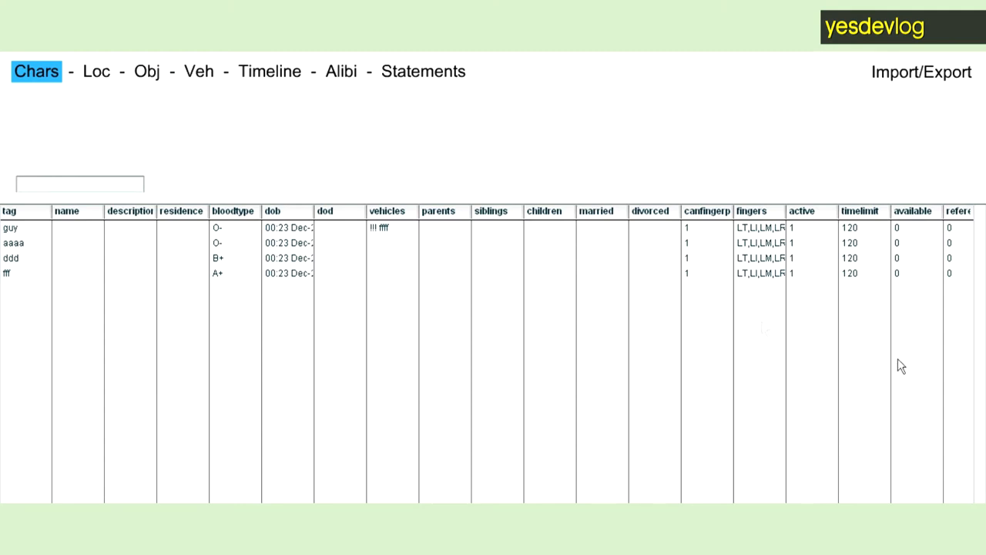
- In the Loc table, name the first location 'namdj' and set its owner to aaaa
left_click(170, 228)
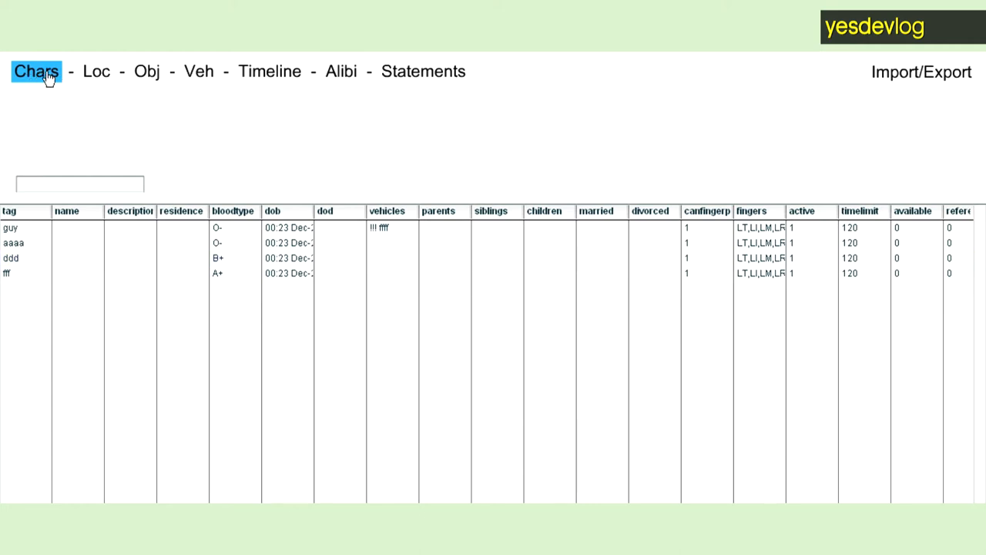
mouse_move(186, 77)
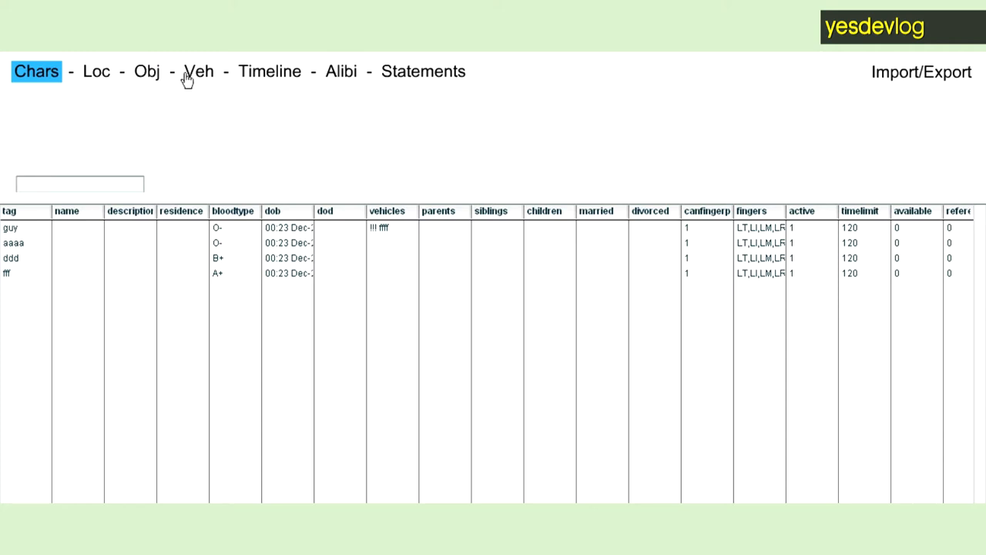
mouse_move(225, 94)
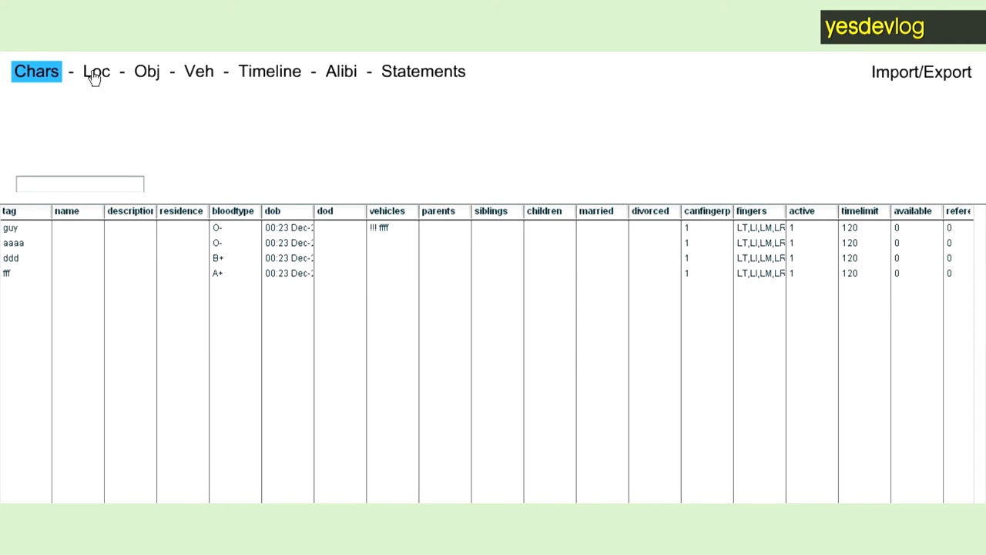
left_click(96, 71)
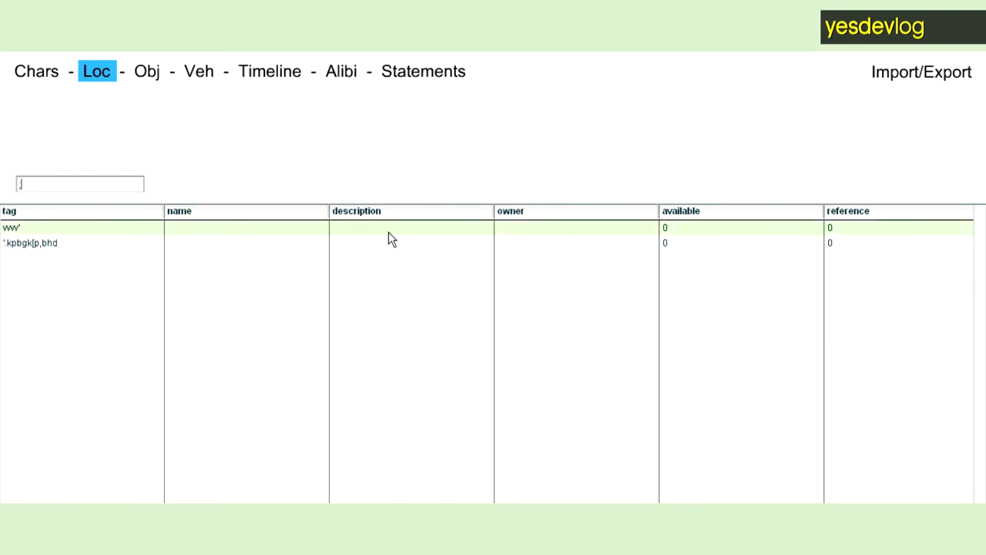
left_click(193, 231)
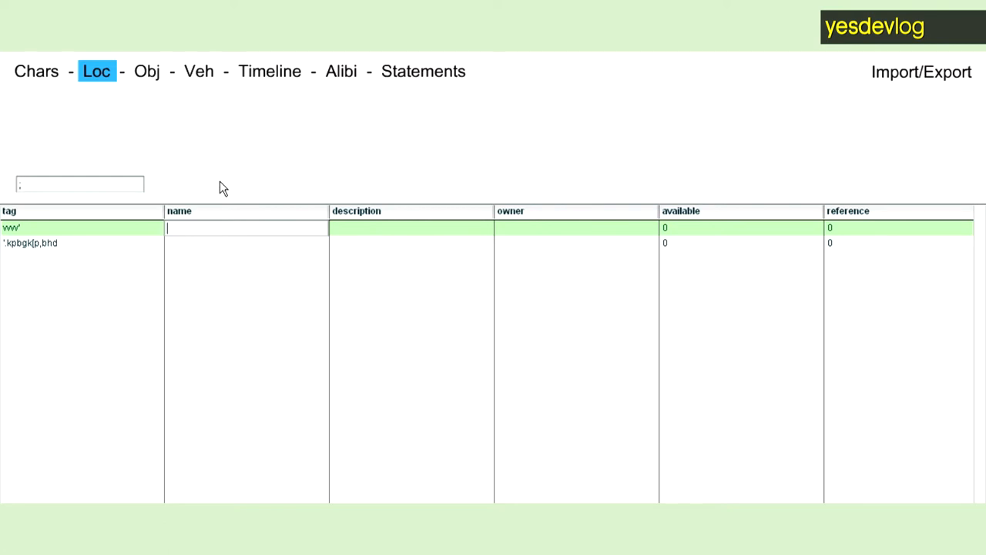
type("nam")
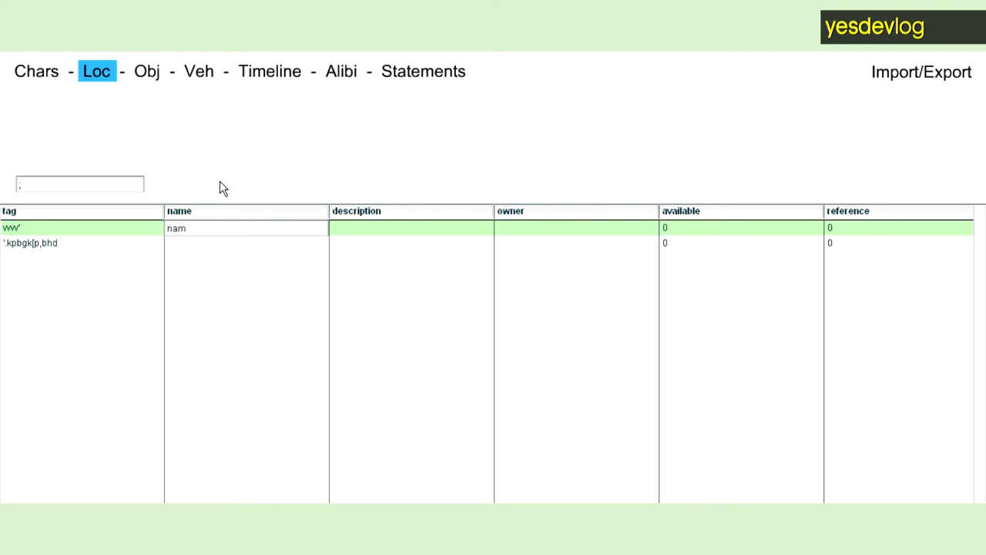
type("dj")
left_click(576, 228)
type("f")
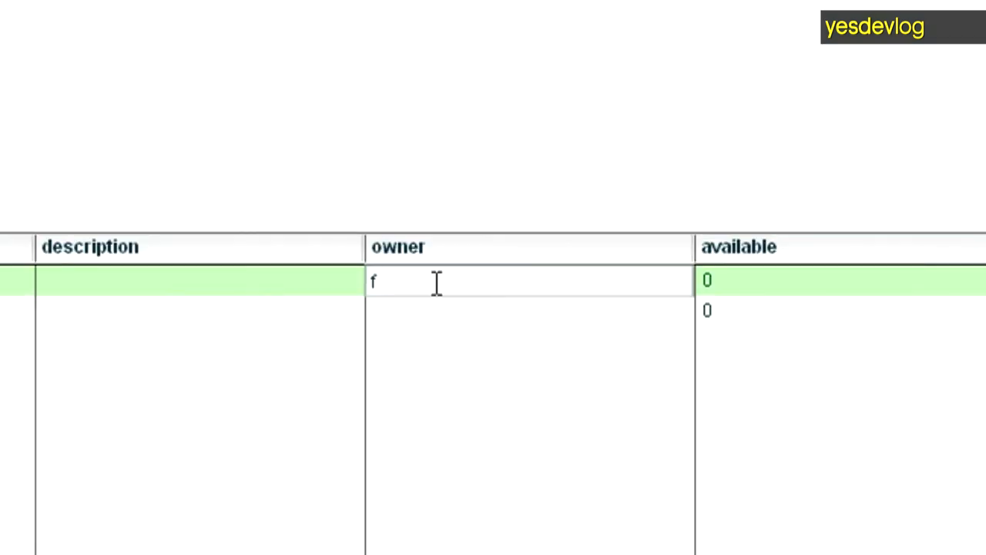
type("!!! ffffffff")
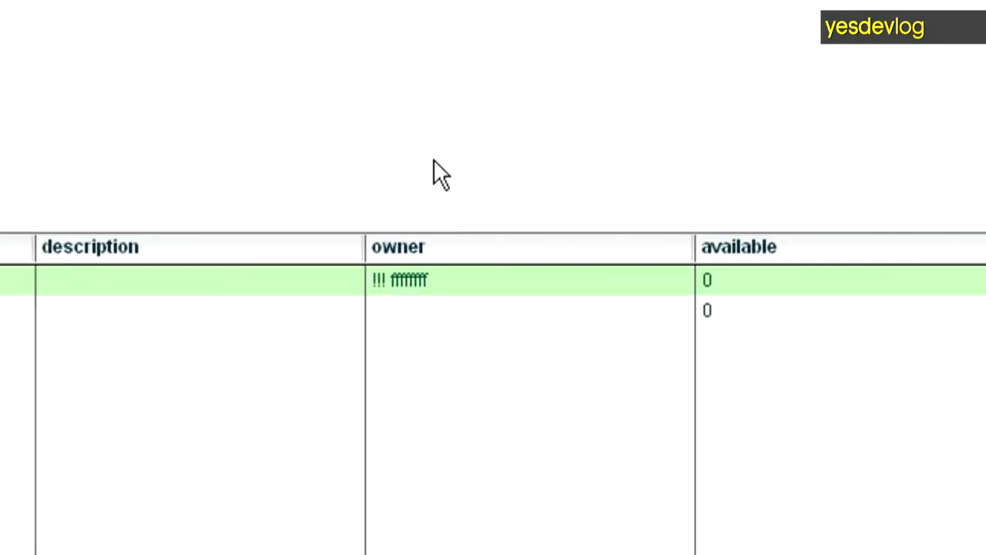
mouse_move(416, 304)
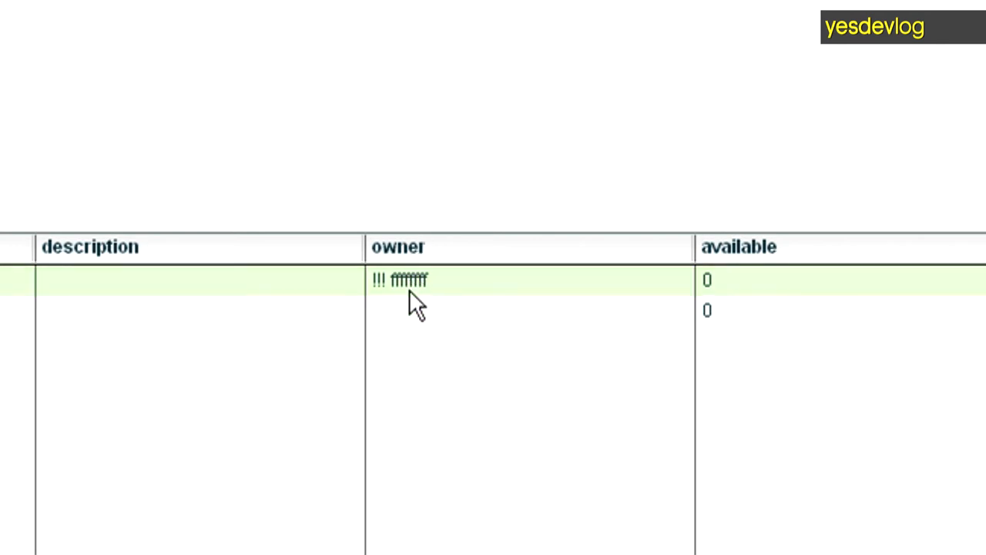
mouse_move(399, 289)
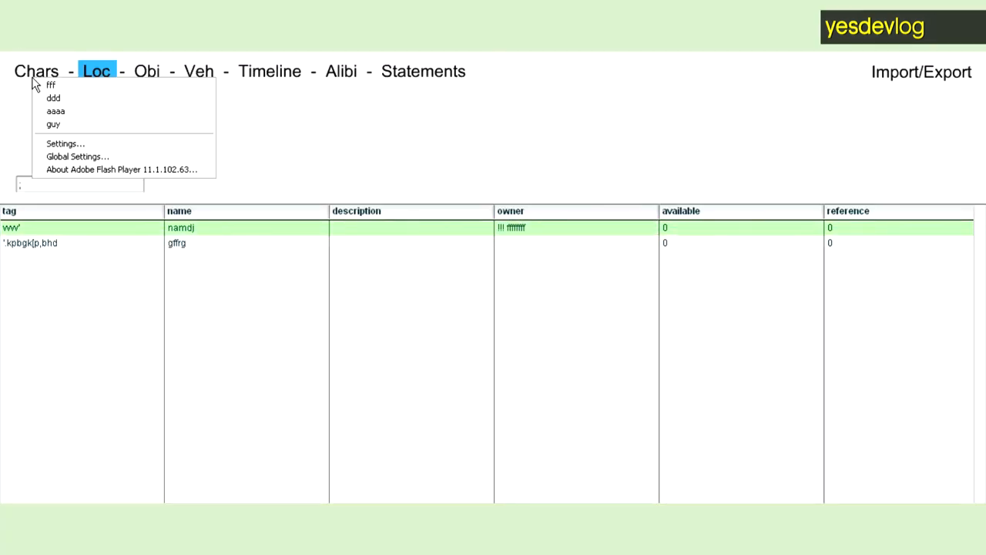
left_click(55, 111)
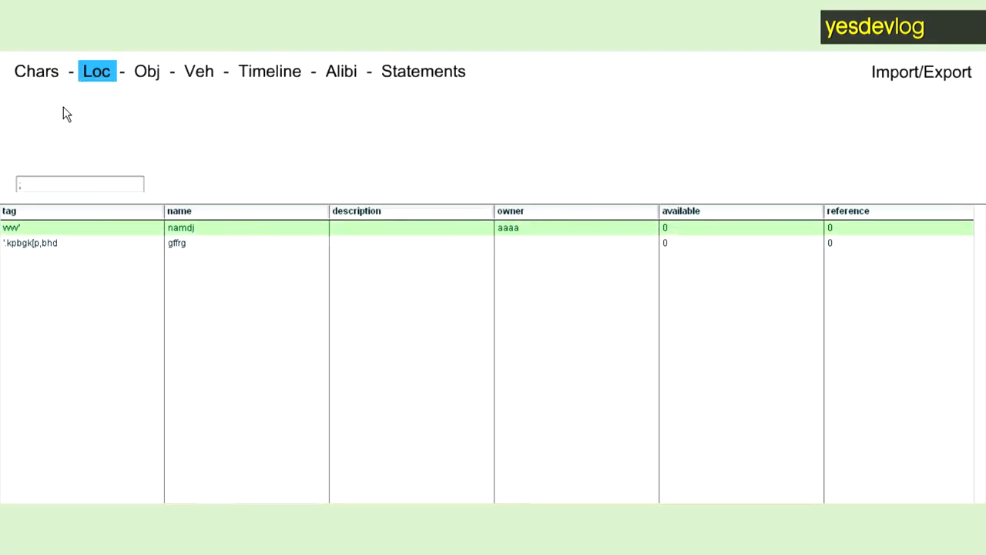
mouse_move(226, 142)
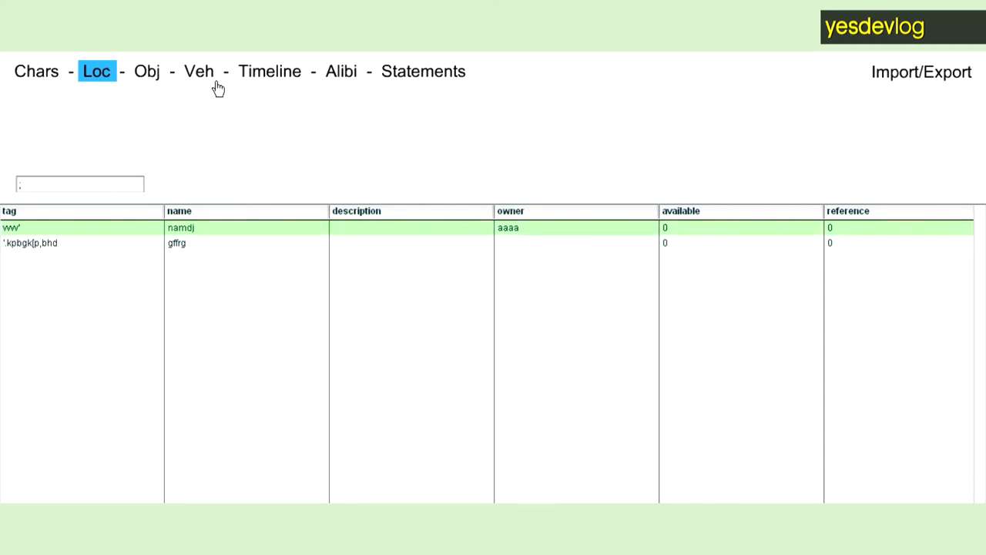
mouse_move(259, 80)
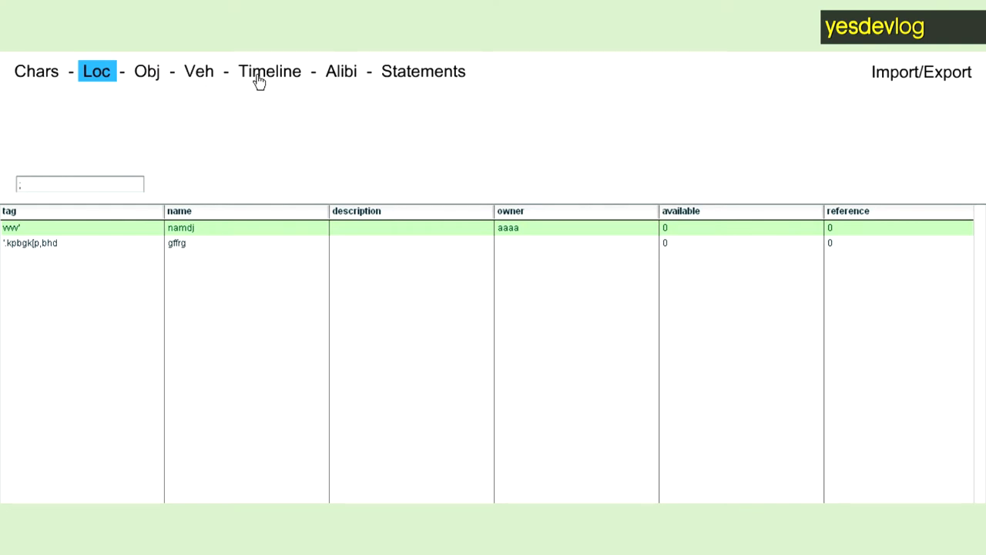
- Show the Timeline table with guy's 'first' event
left_click(269, 71)
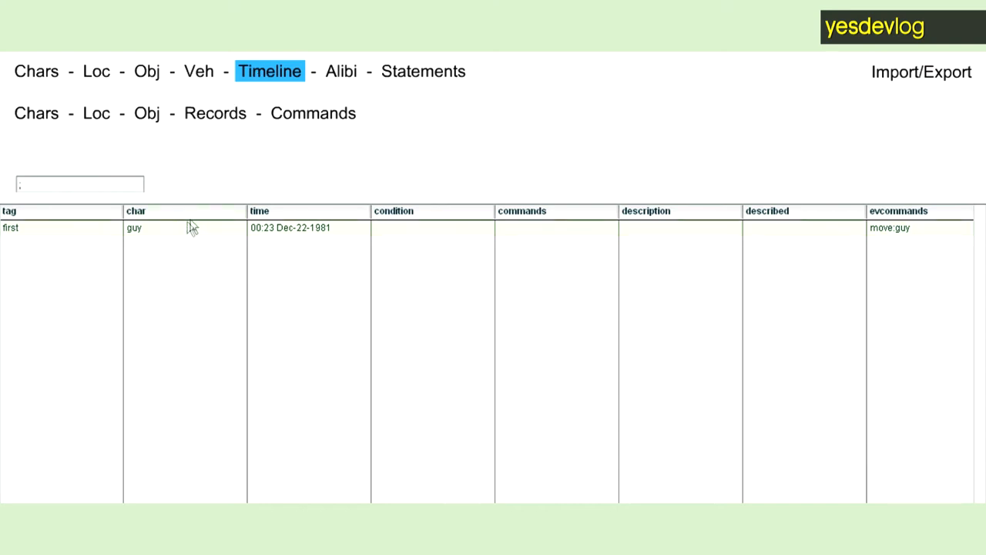
mouse_move(383, 231)
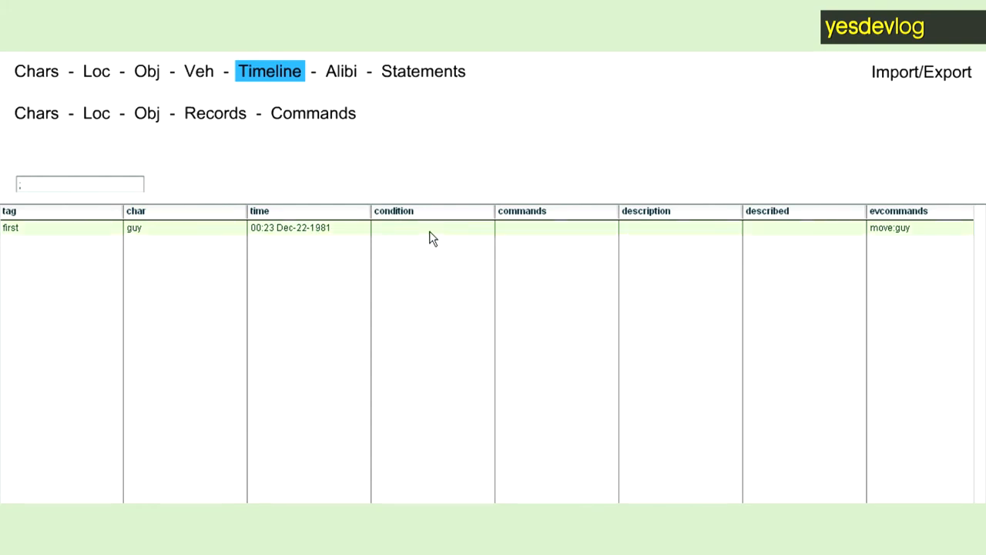
mouse_move(513, 235)
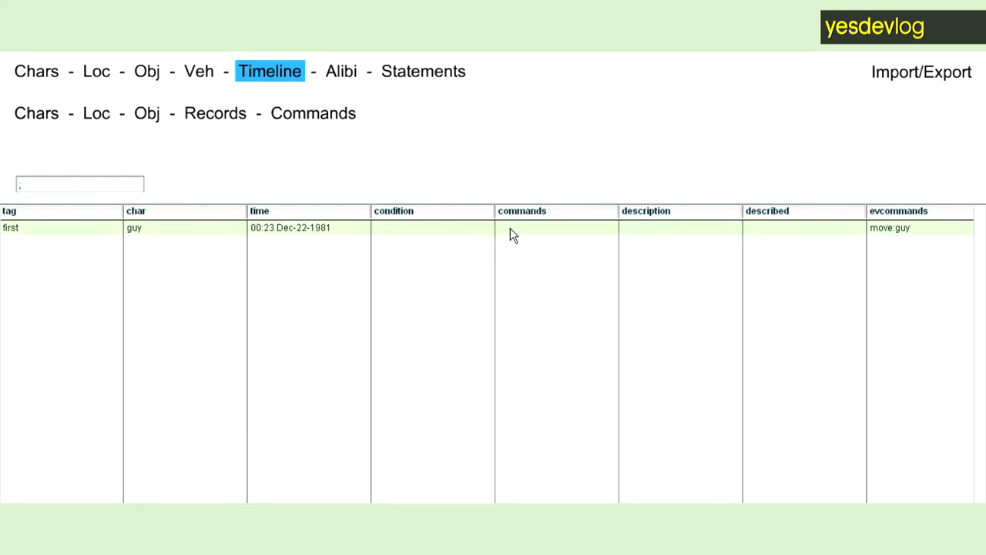
mouse_move(583, 239)
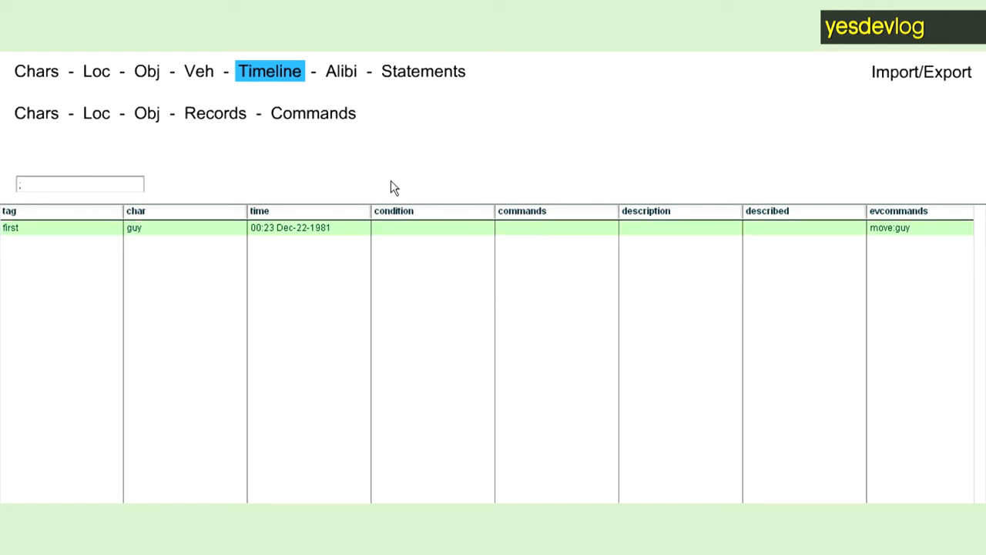
mouse_move(389, 245)
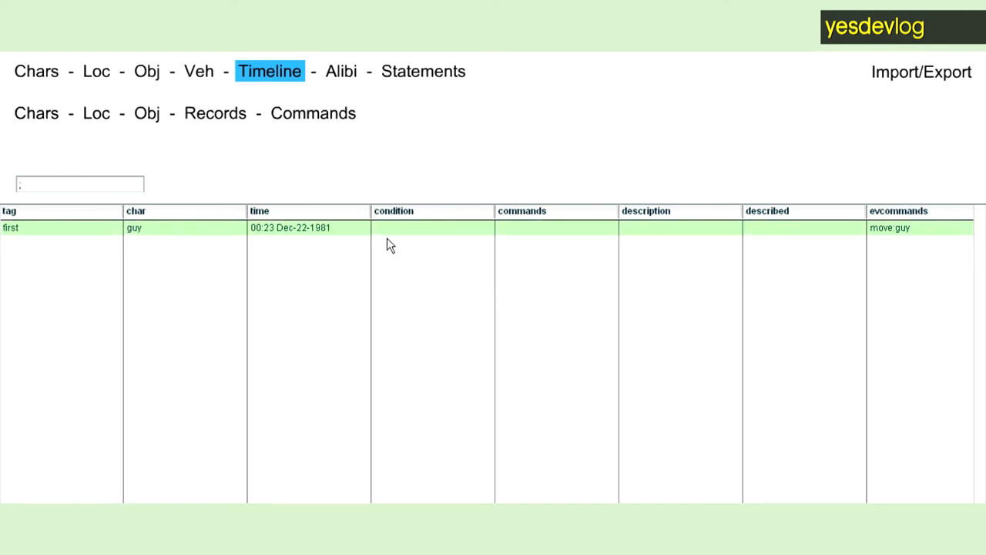
- Extend the 'first' event's condition to aaaa+location=='vww'
left_click(431, 227)
type("aaaa")
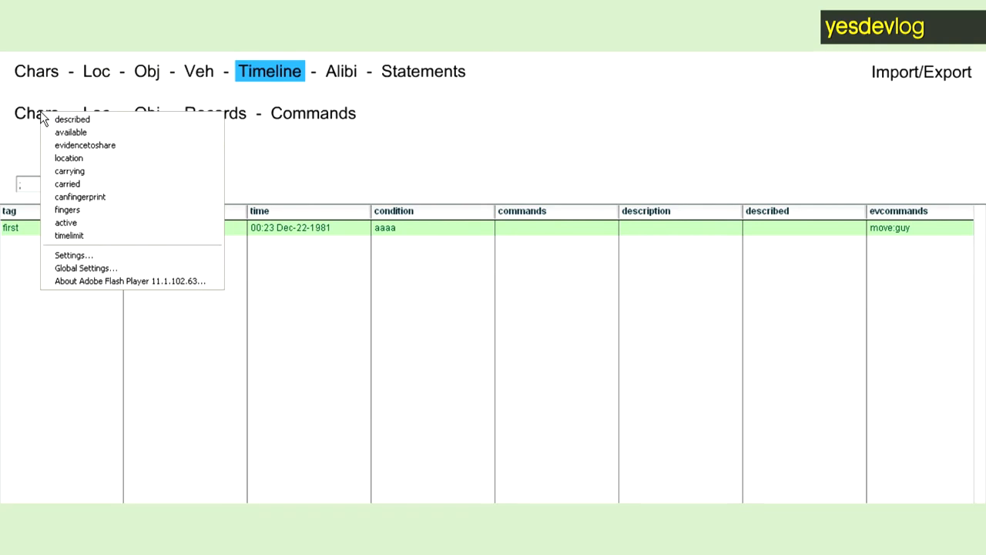
mouse_move(69, 158)
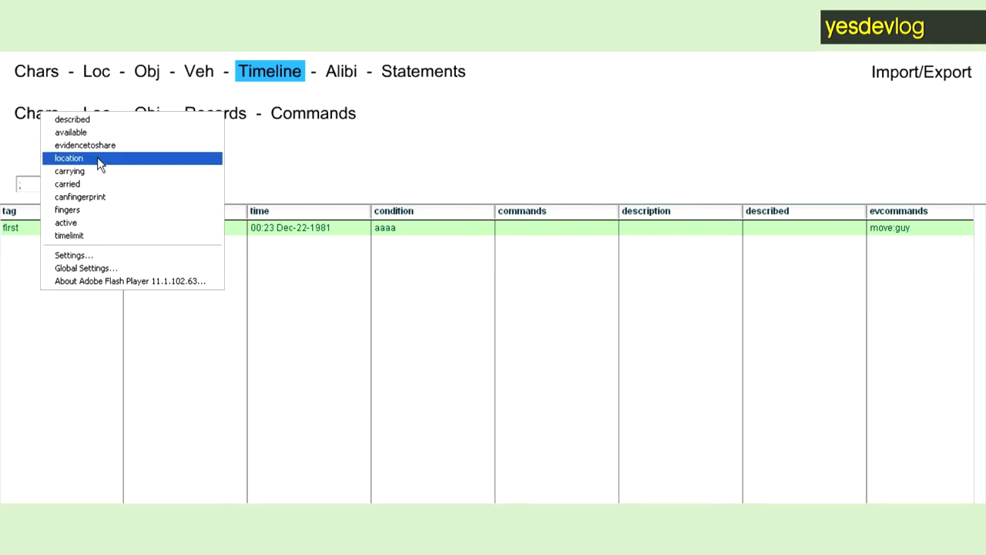
left_click(69, 158)
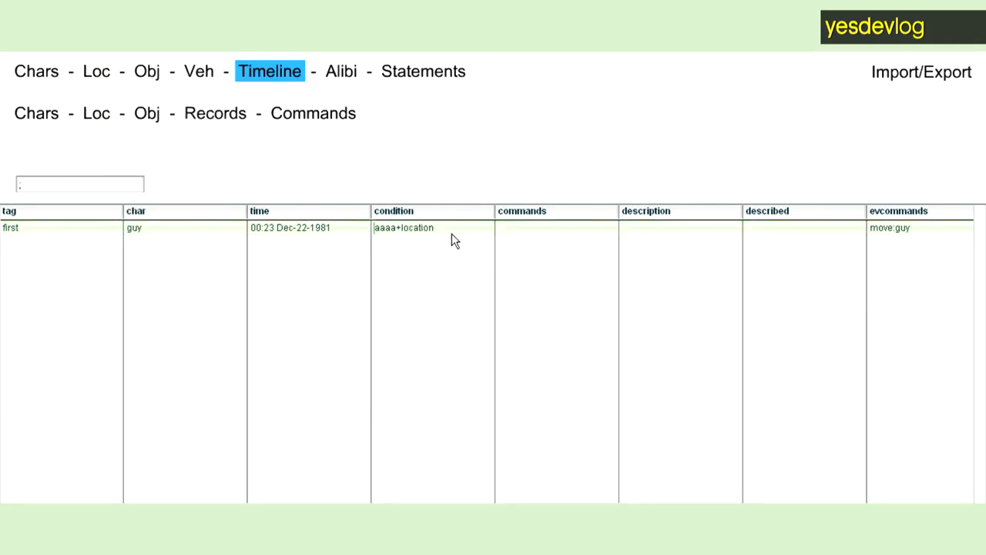
type("==")
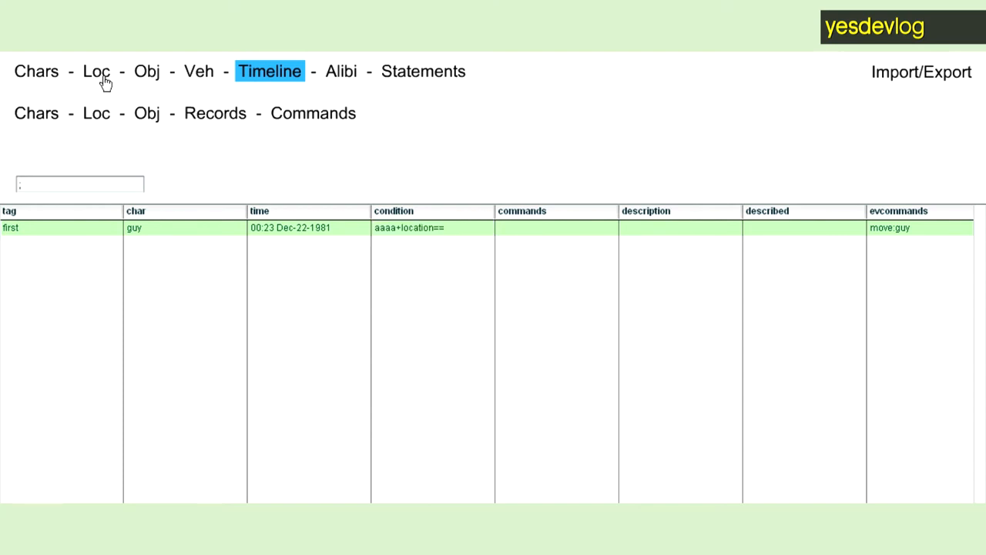
type("vww'")
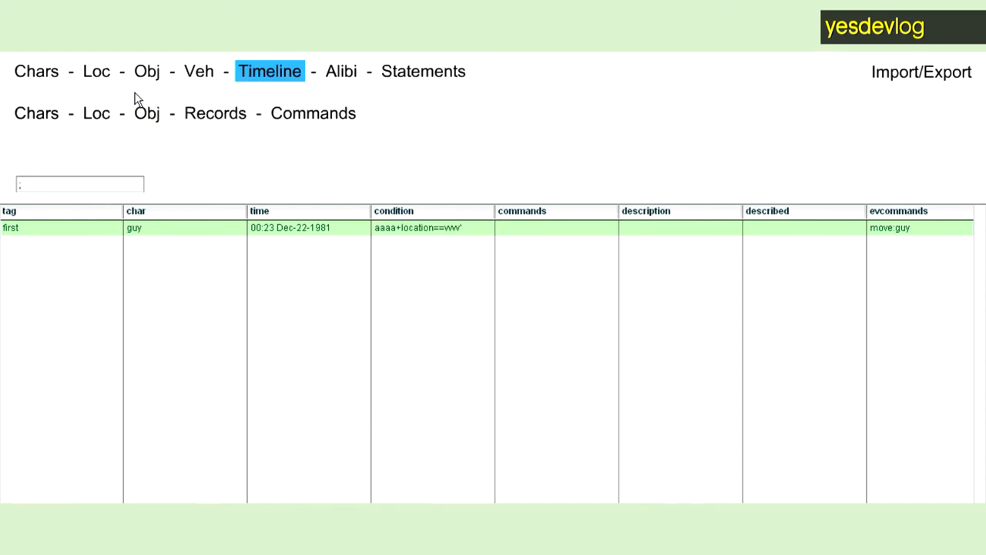
mouse_move(472, 144)
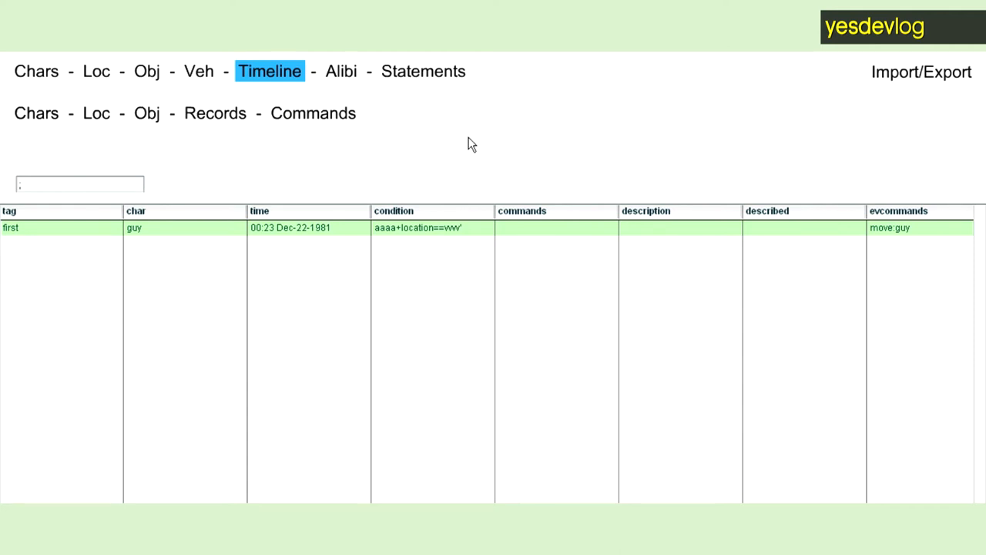
mouse_move(443, 241)
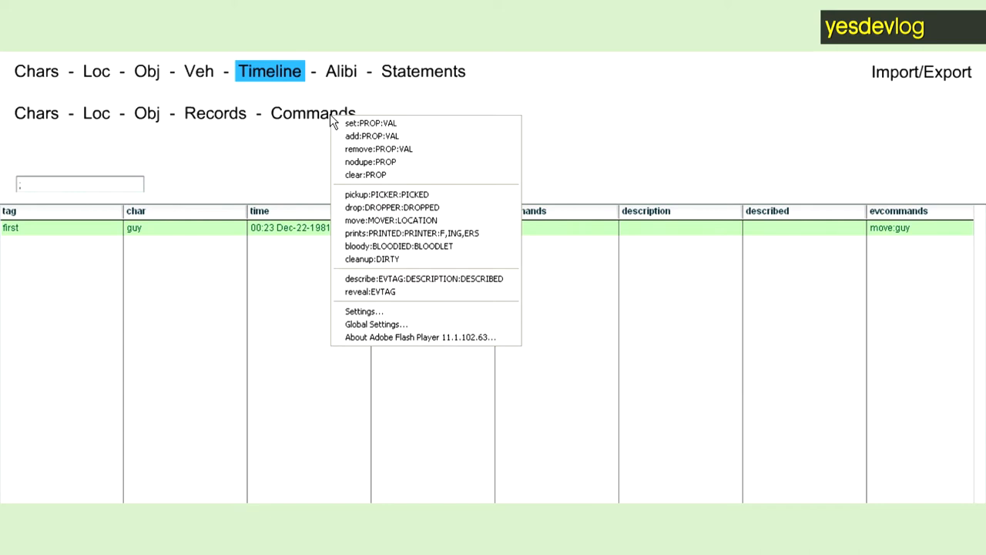
mouse_move(386, 194)
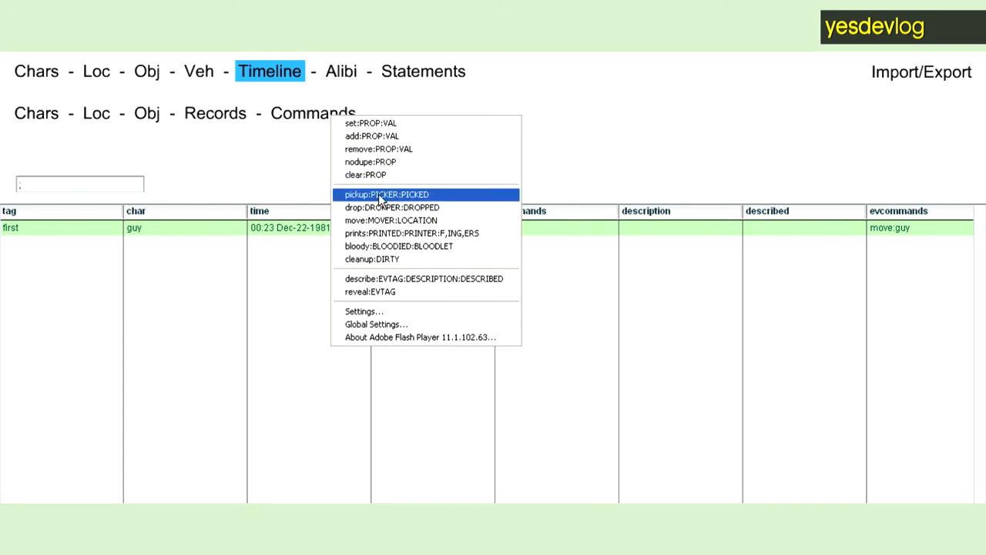
mouse_move(377, 207)
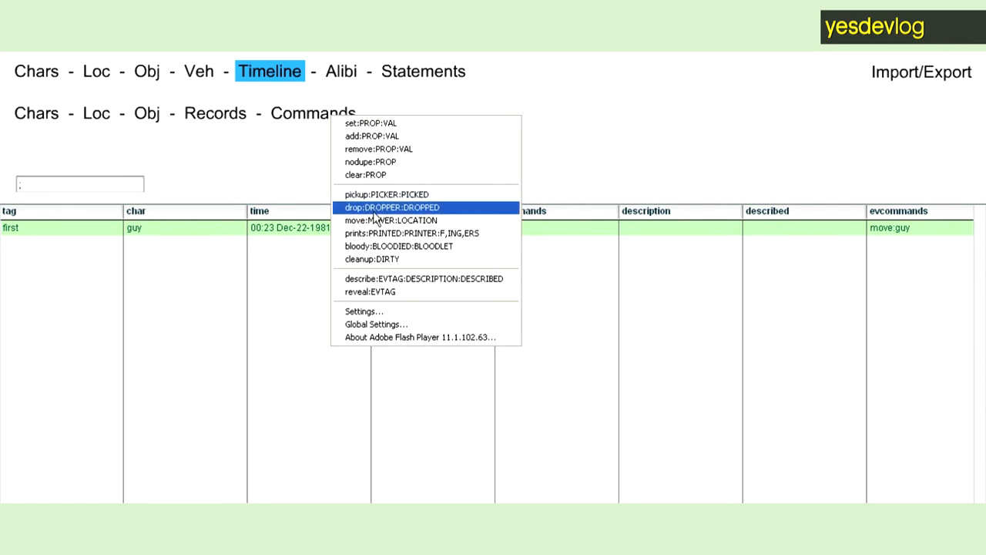
mouse_move(385, 195)
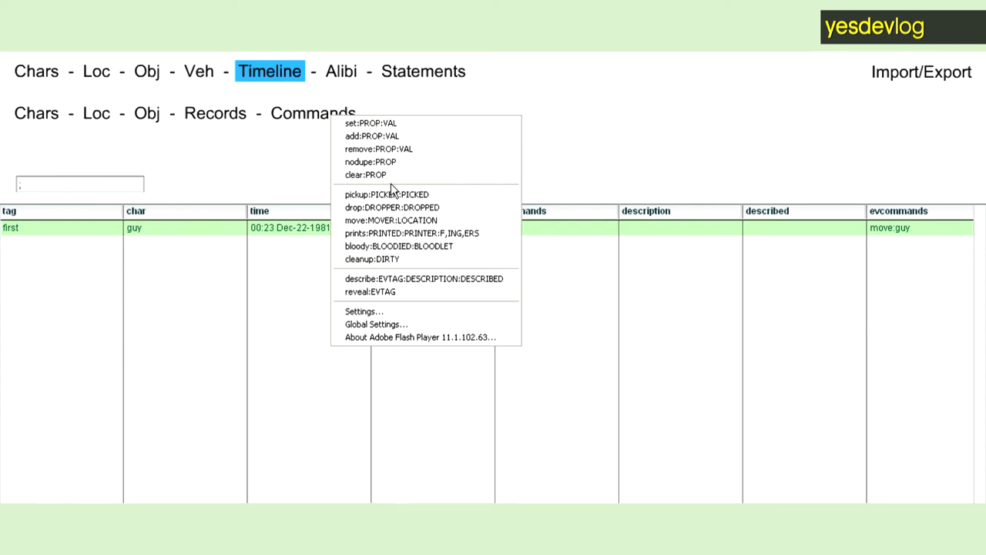
mouse_move(393, 246)
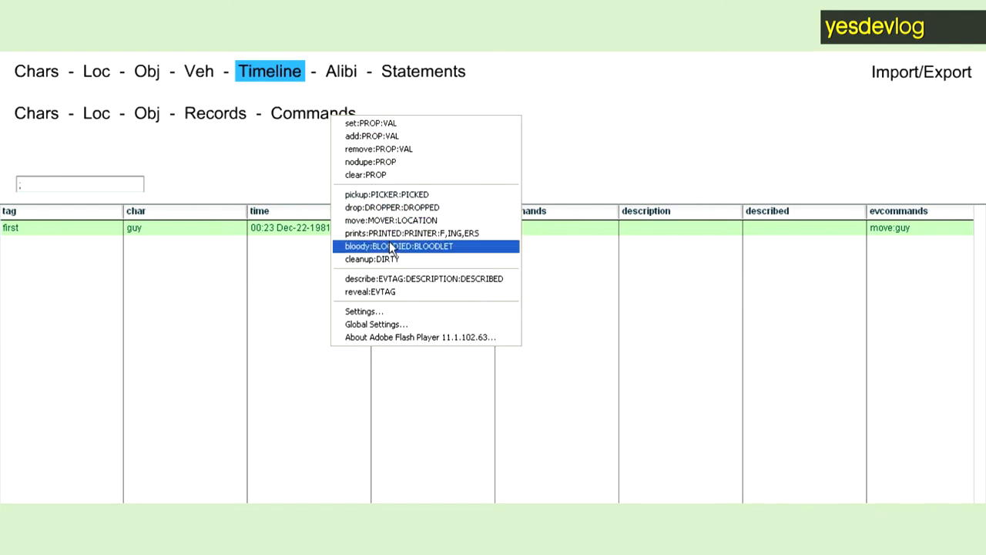
mouse_move(395, 220)
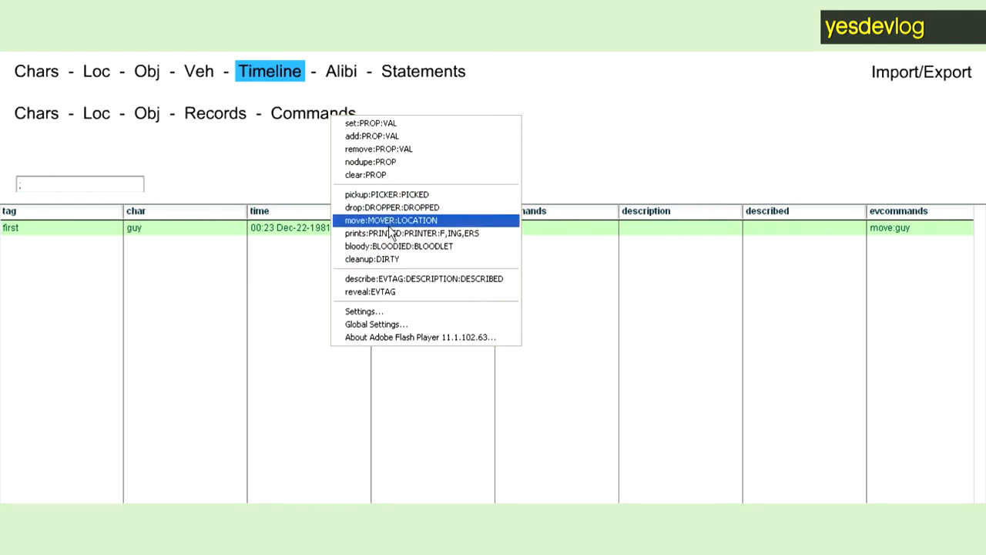
mouse_move(379, 174)
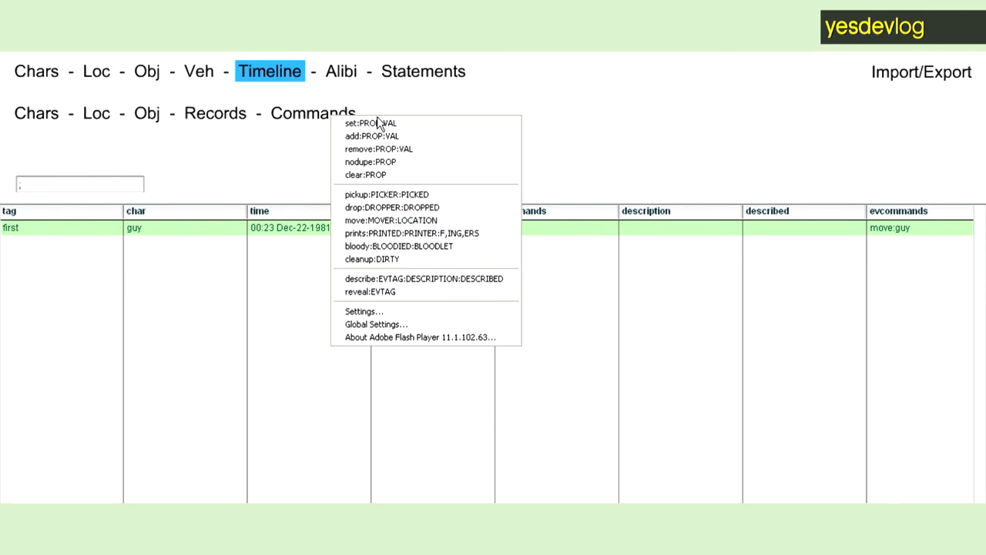
mouse_move(378, 148)
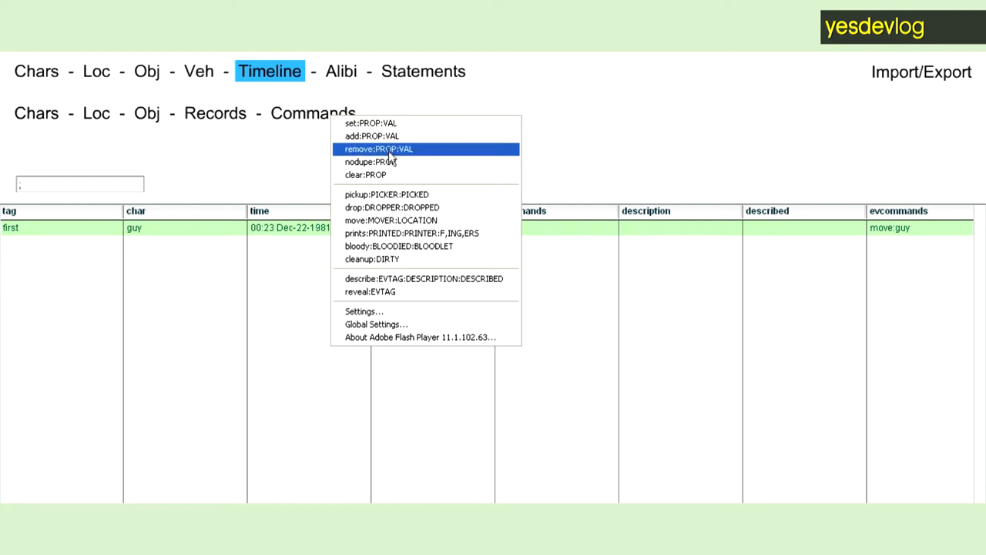
mouse_move(416, 220)
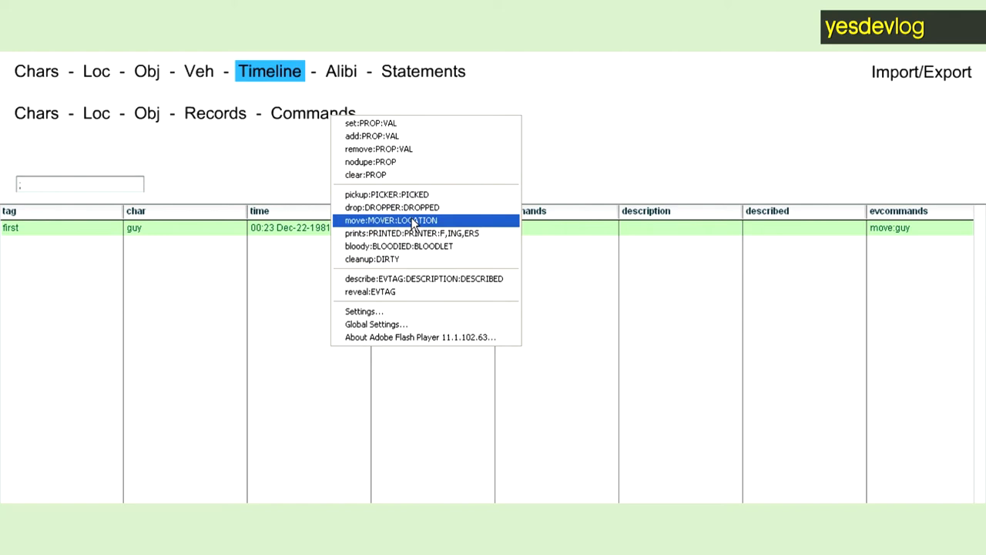
- Add a move command sending guy to a chosen location, then open the Alibi table
left_click(392, 221)
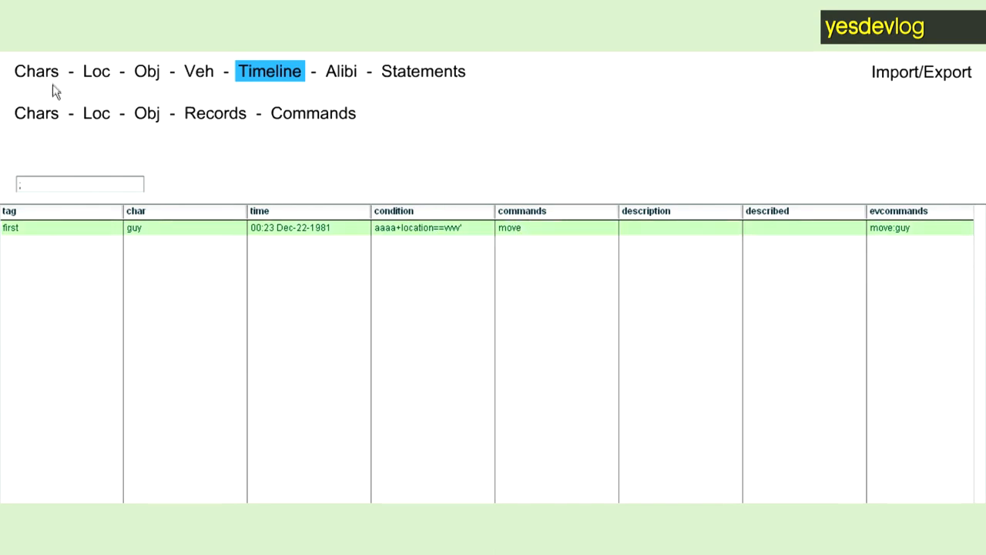
right_click(54, 89)
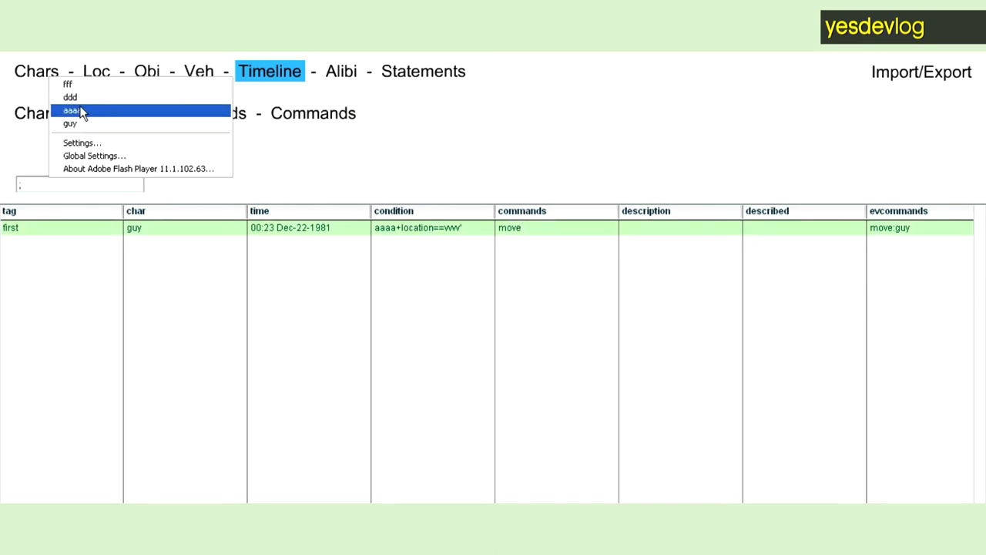
left_click(69, 124)
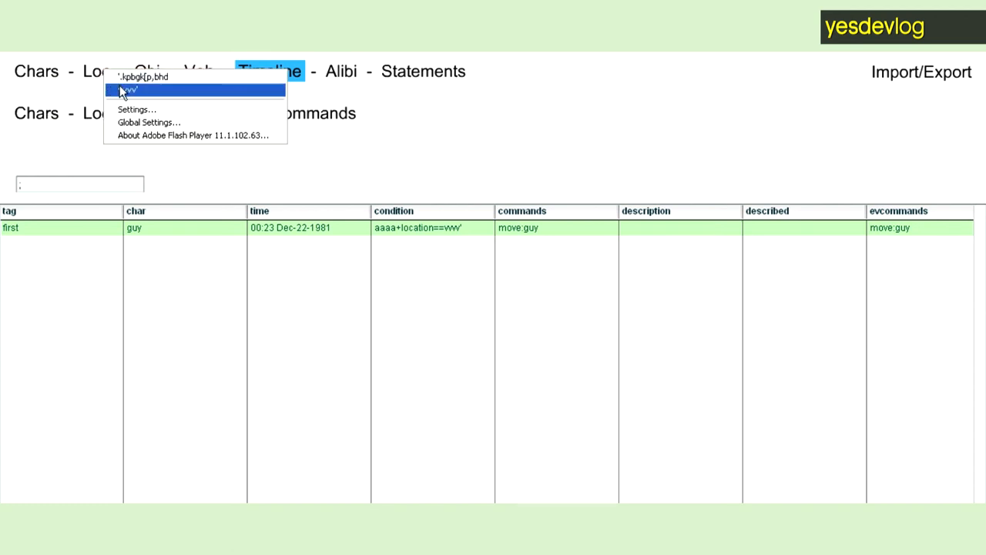
left_click(129, 89)
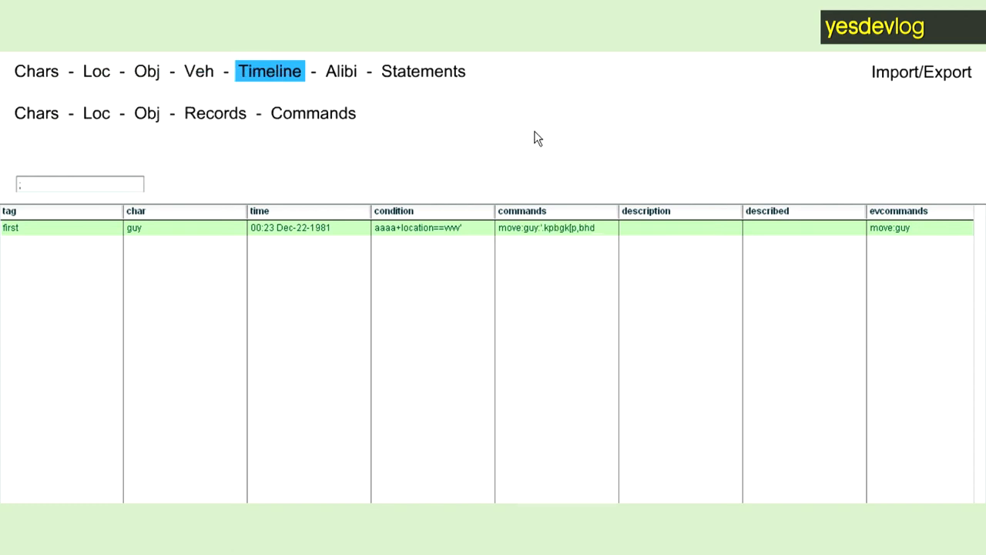
mouse_move(385, 153)
type(" blooc")
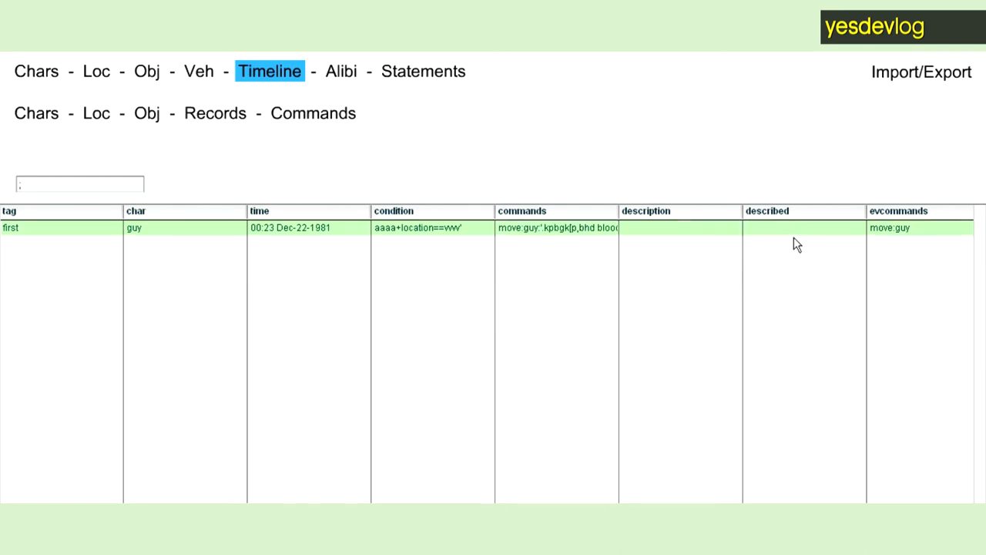
mouse_move(414, 99)
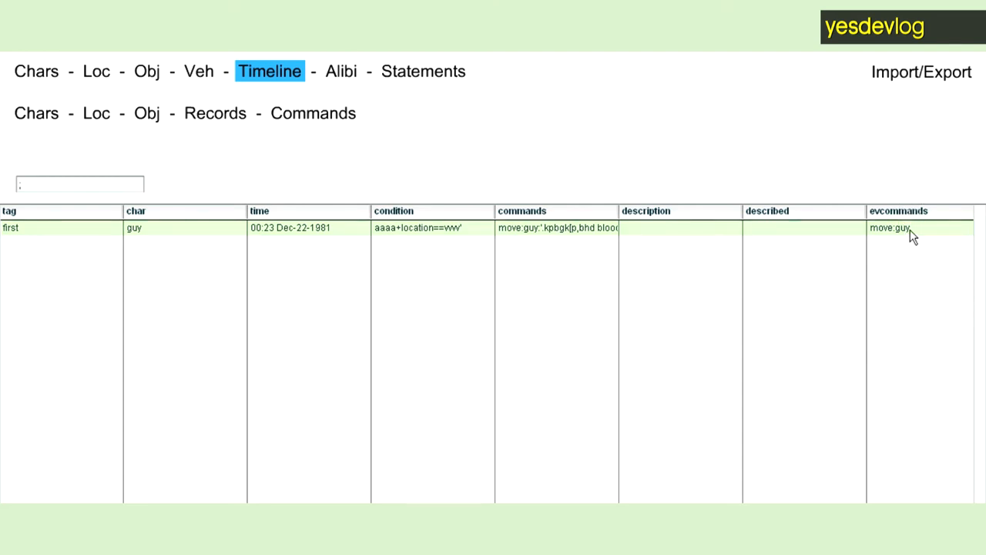
left_click(341, 71)
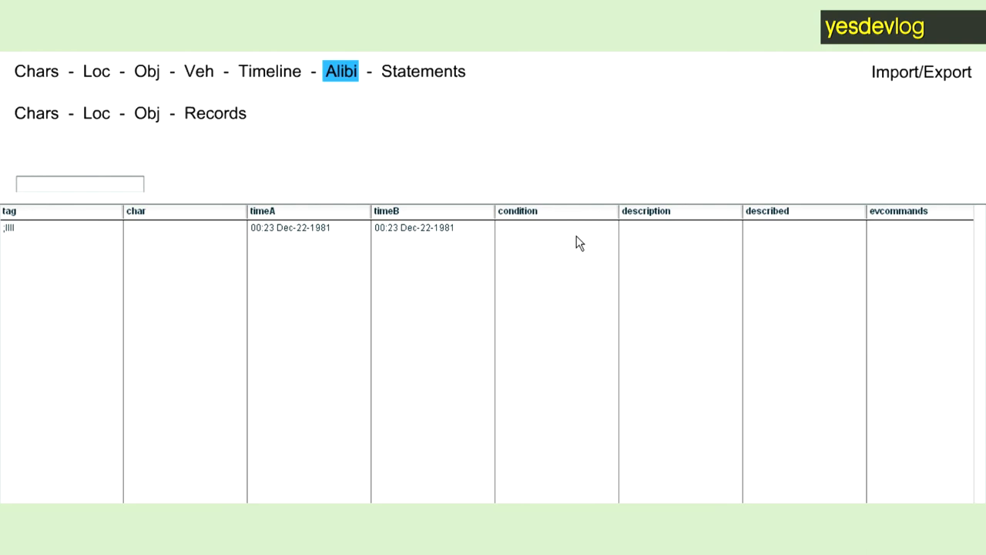
- Select the first alibi entry and its evcommands cell
left_click(80, 183)
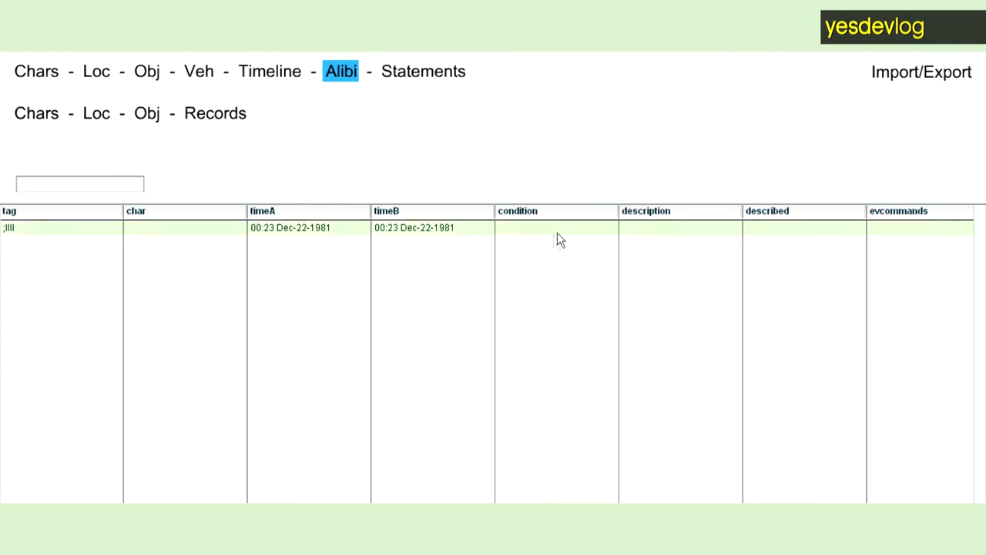
left_click(79, 183)
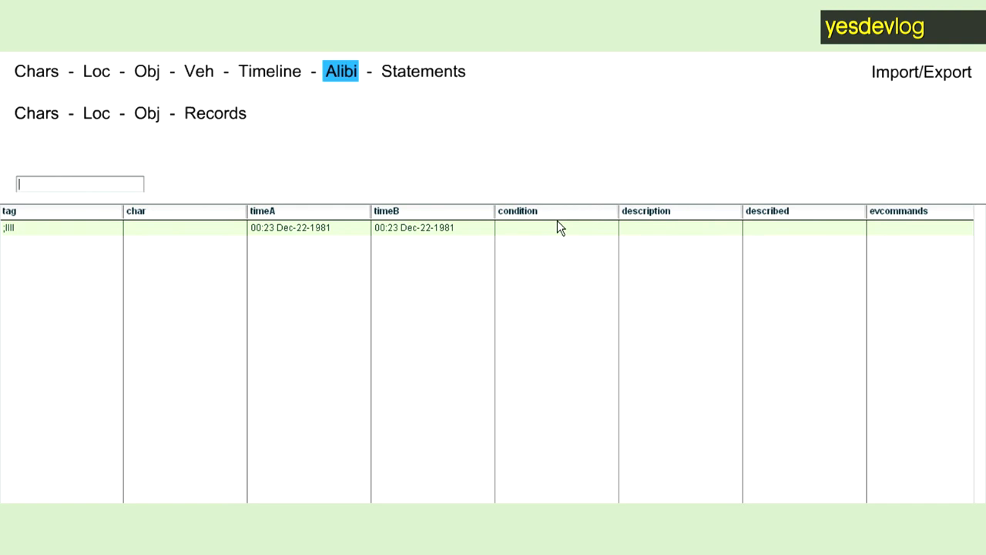
mouse_move(907, 236)
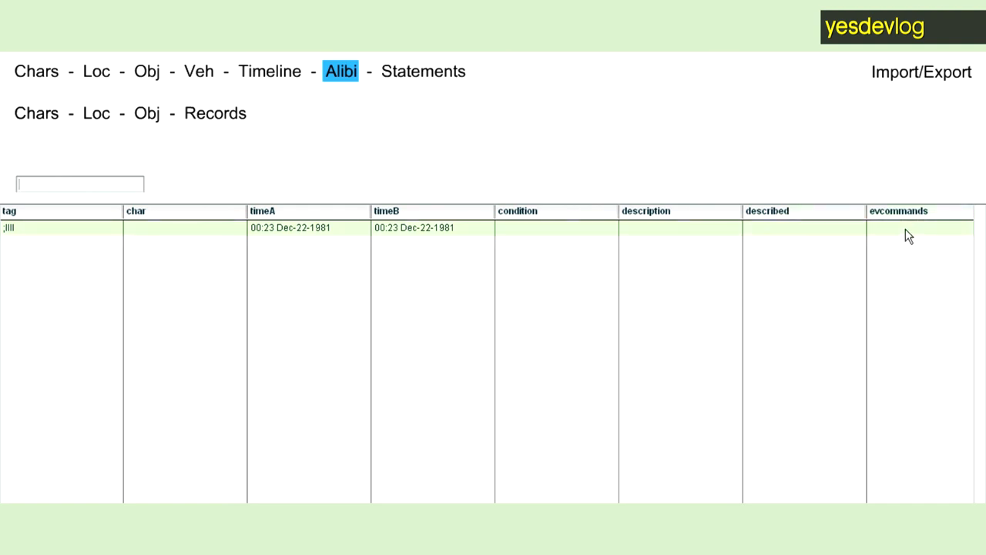
mouse_move(860, 234)
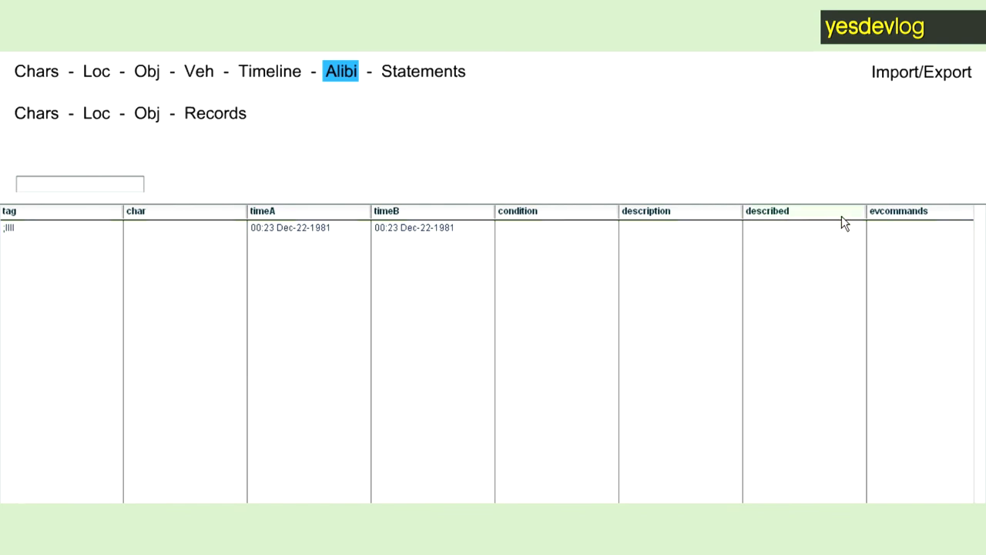
left_click(79, 184)
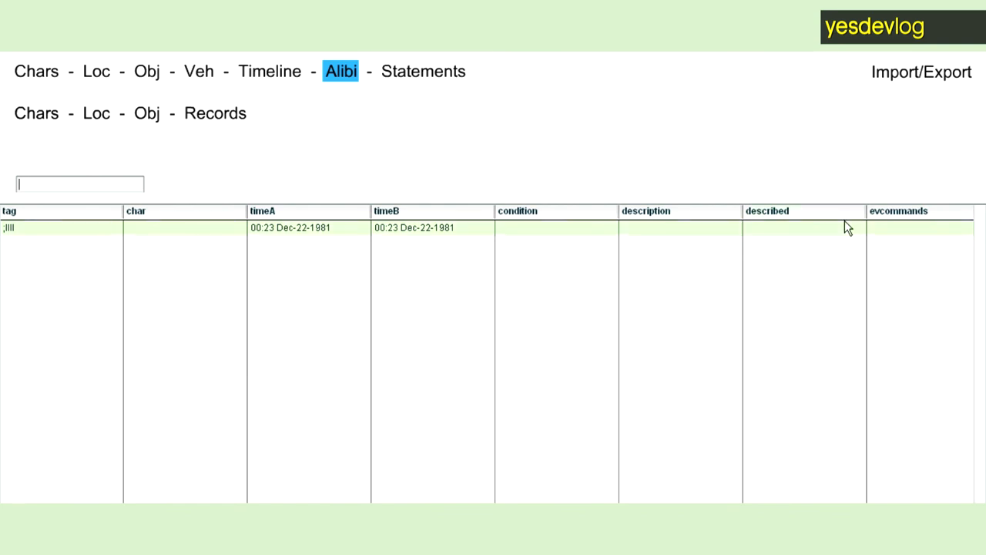
mouse_move(917, 227)
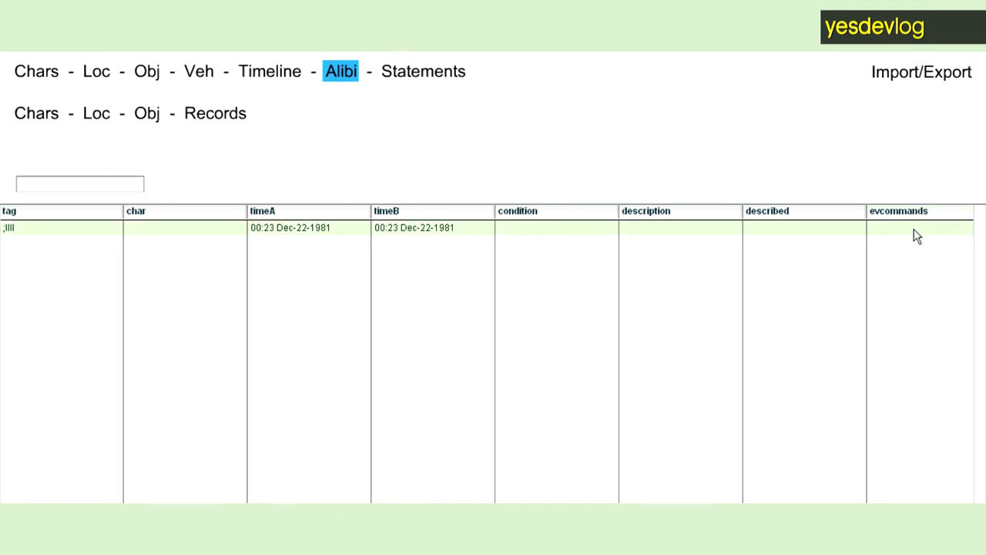
left_click(79, 184)
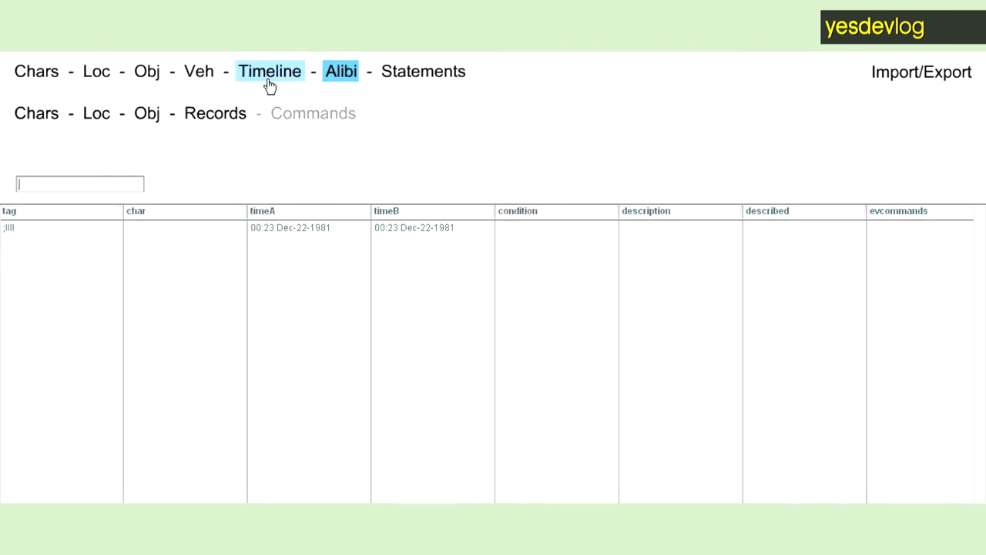
- View the command templates list, return to Alibi, then open Statements
right_click(312, 113)
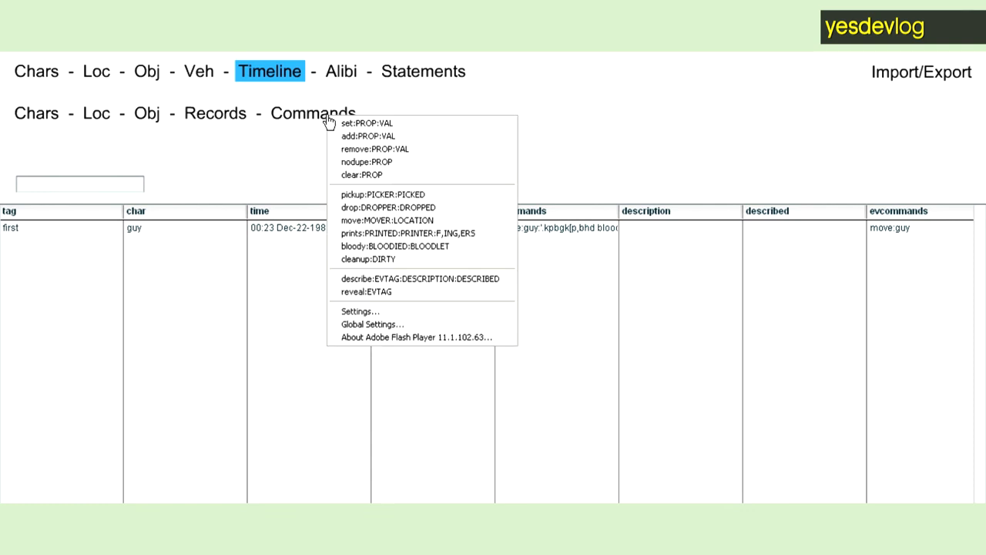
left_click(341, 71)
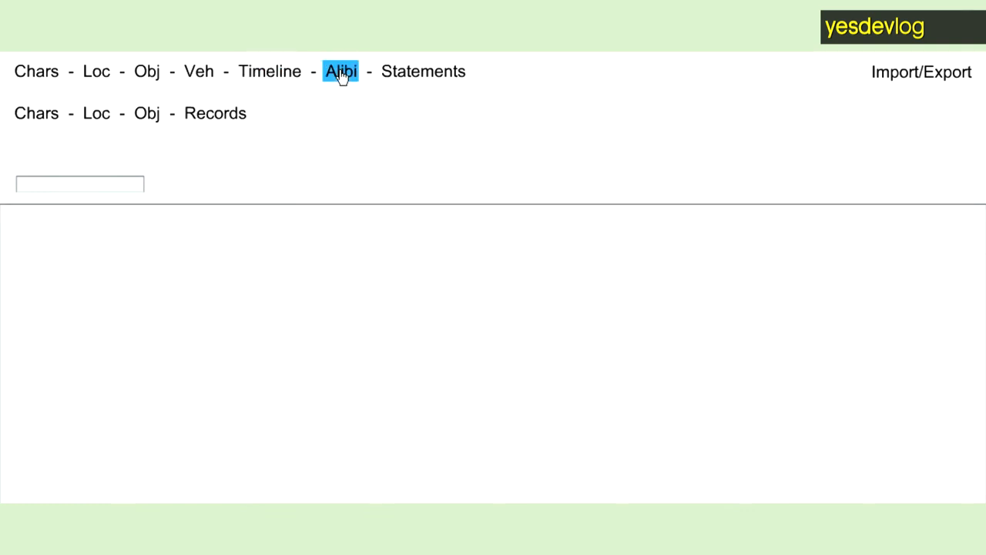
left_click(340, 71)
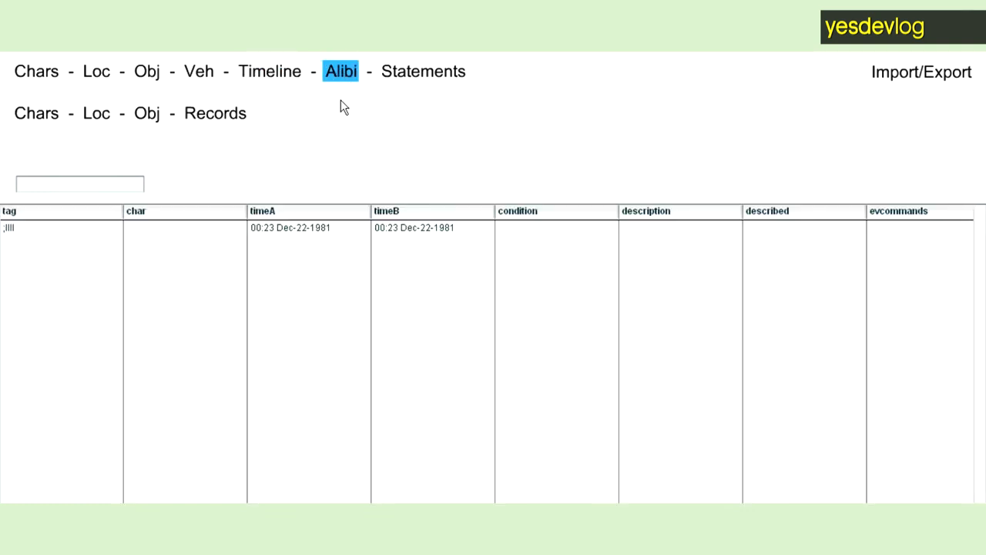
left_click(423, 71)
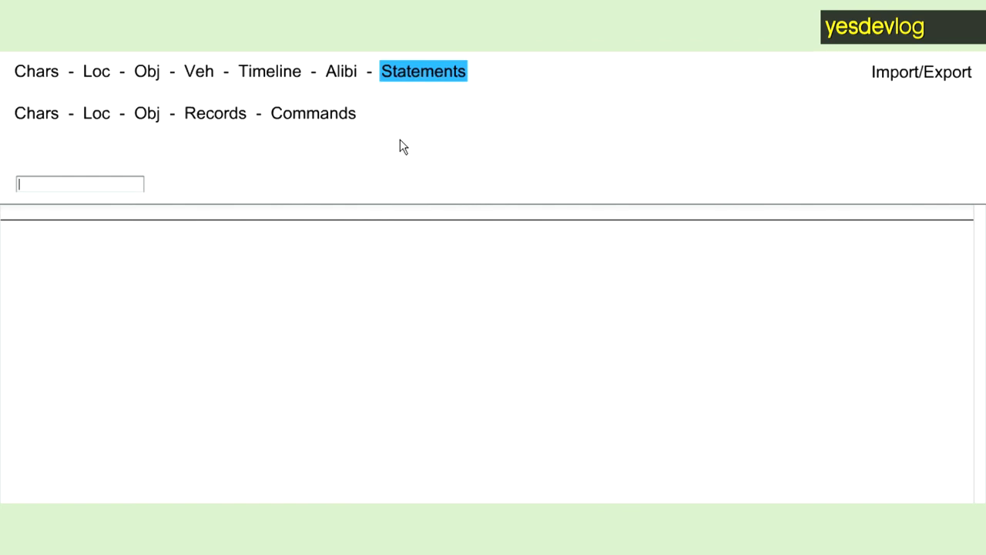
- Create statement 'ev' and link its evidence to the alibi tag ;llll
type("ev")
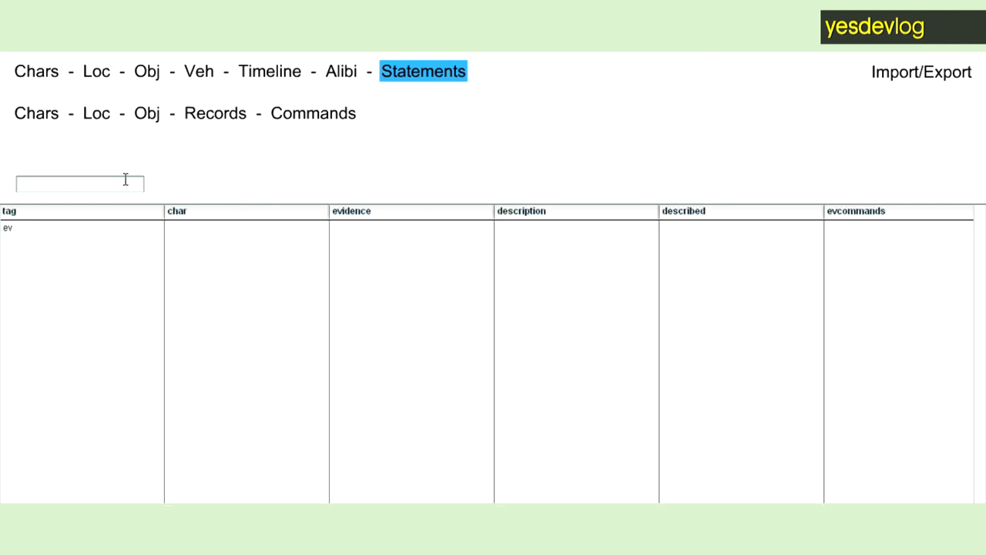
left_click(410, 227)
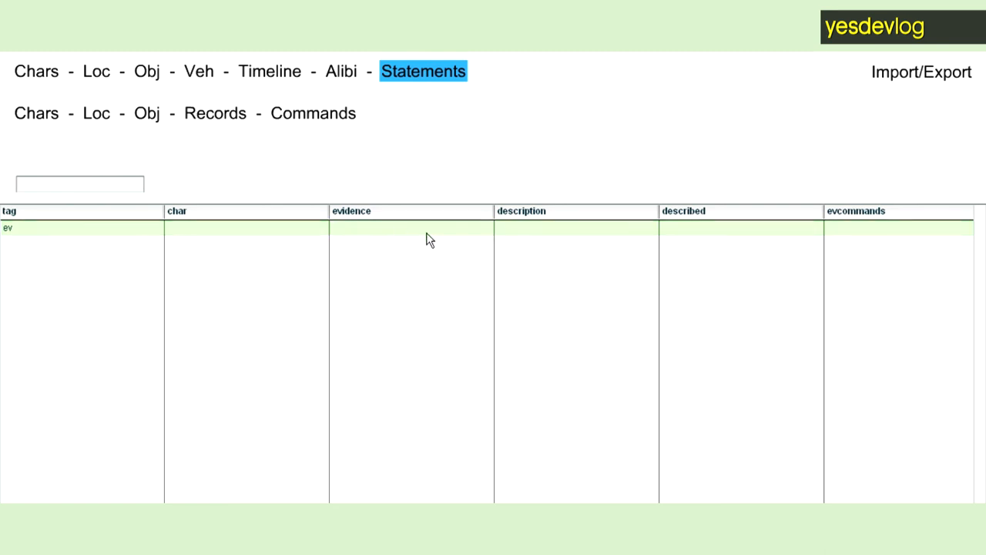
mouse_move(649, 240)
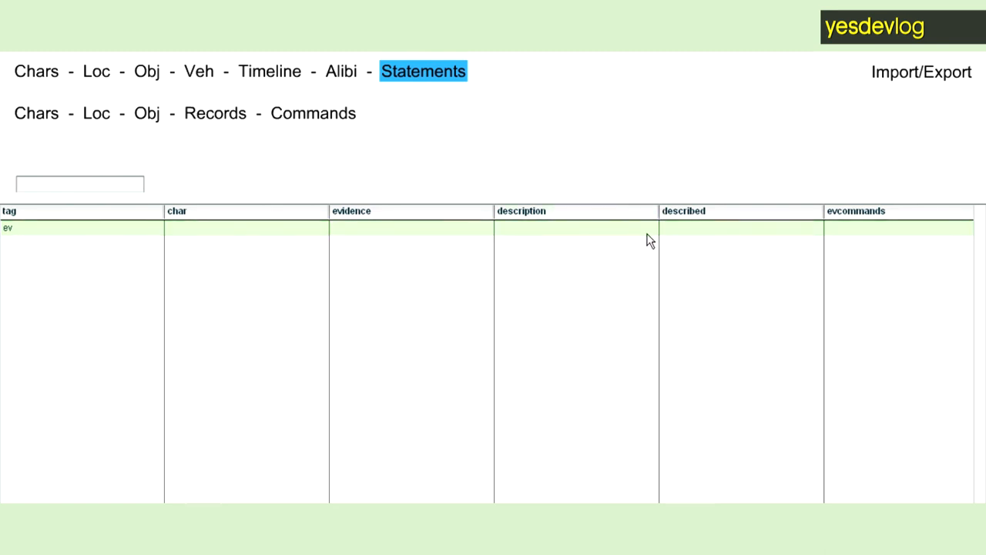
mouse_move(363, 226)
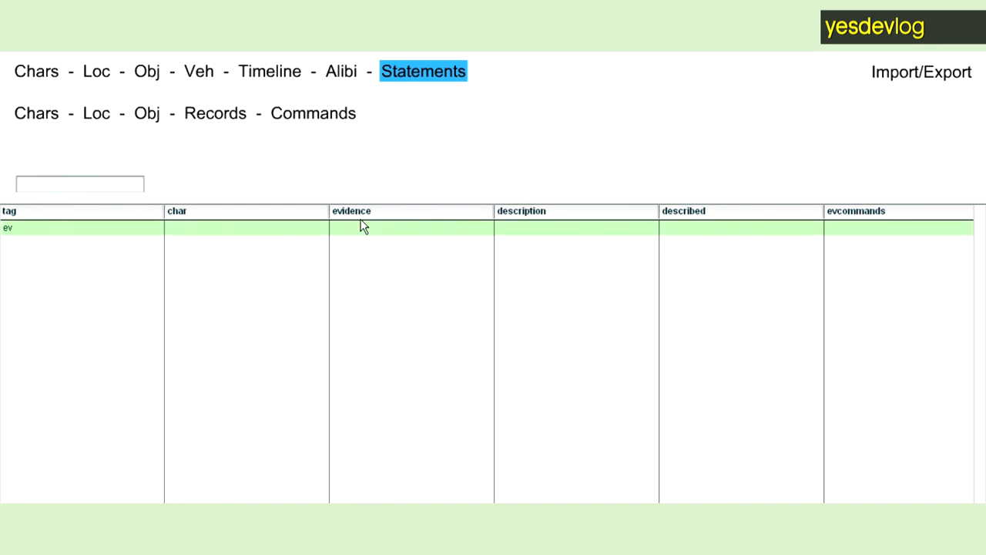
left_click(411, 228)
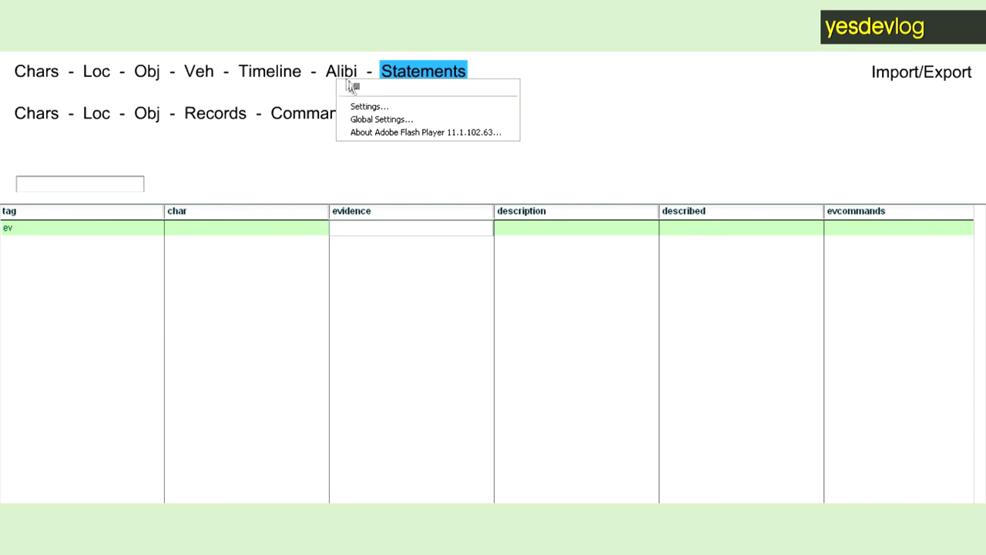
left_click(410, 227)
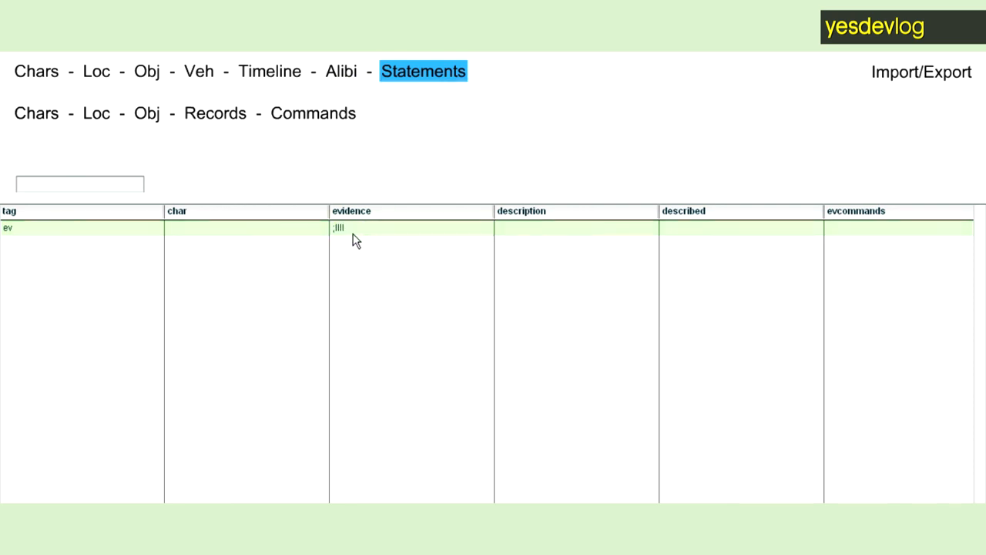
mouse_move(362, 237)
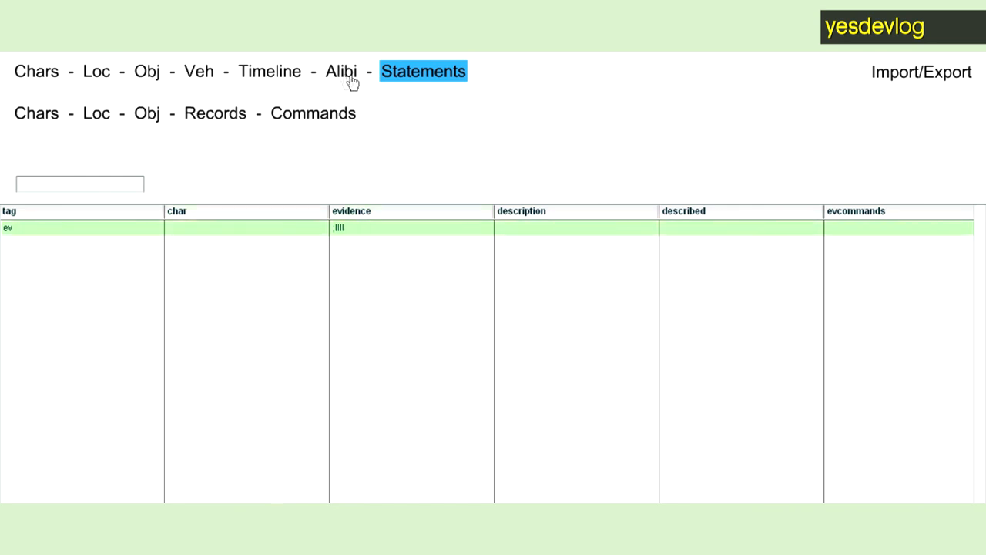
mouse_move(443, 185)
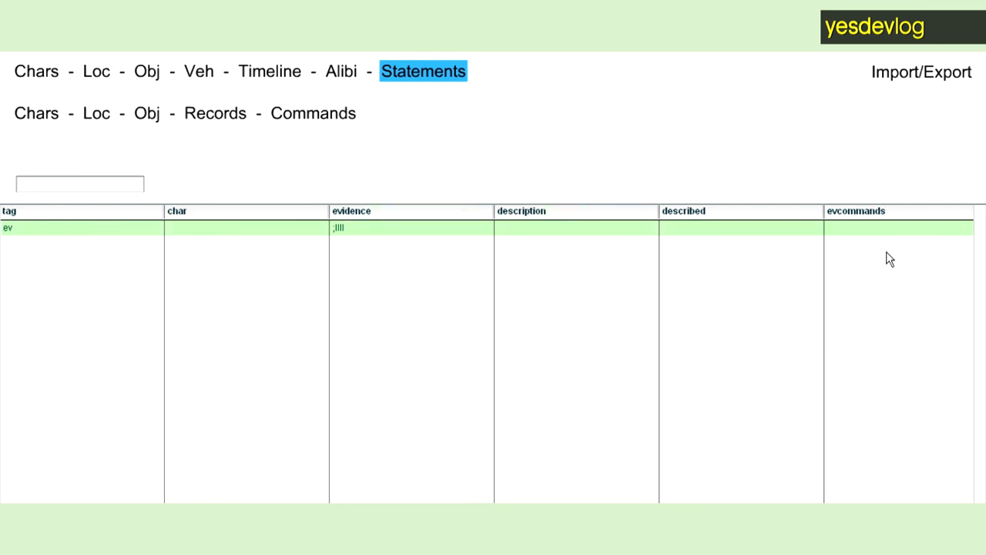
right_click(200, 115)
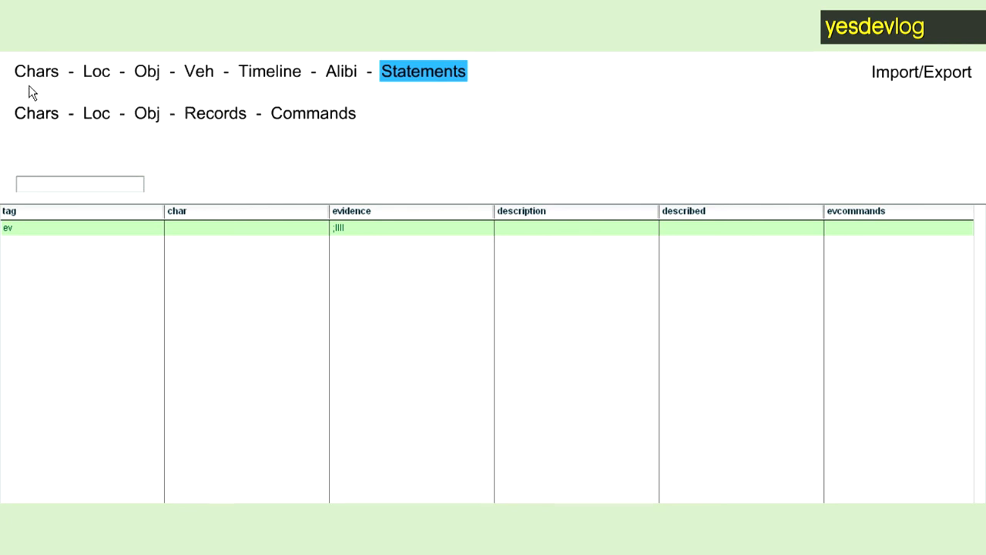
right_click(79, 183)
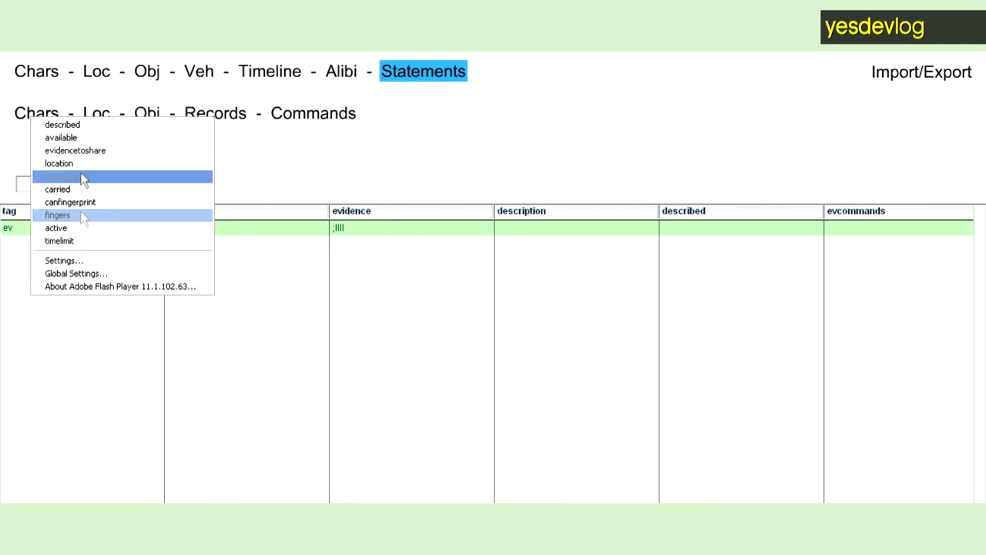
mouse_move(59, 176)
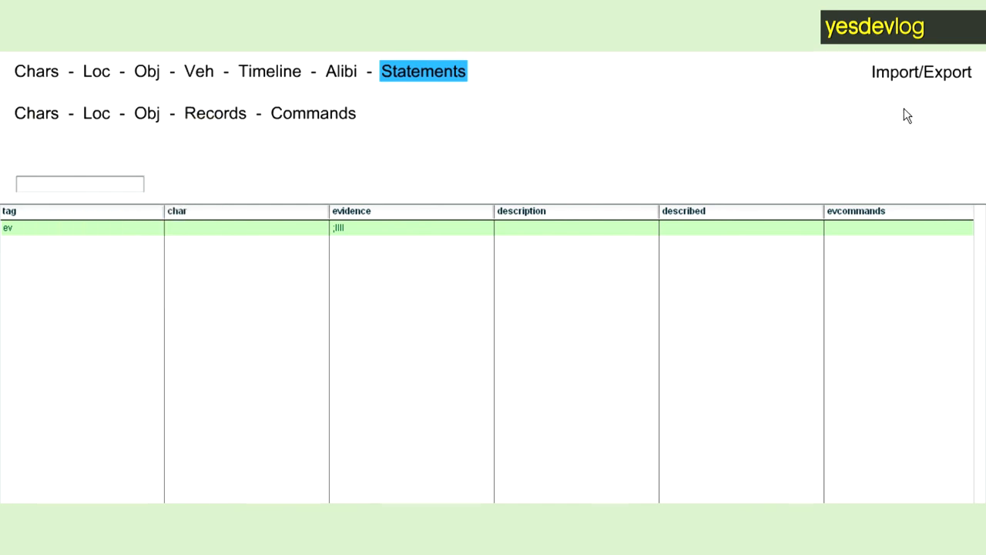
- Open Import/Export to see the exported level text and generated script
left_click(921, 72)
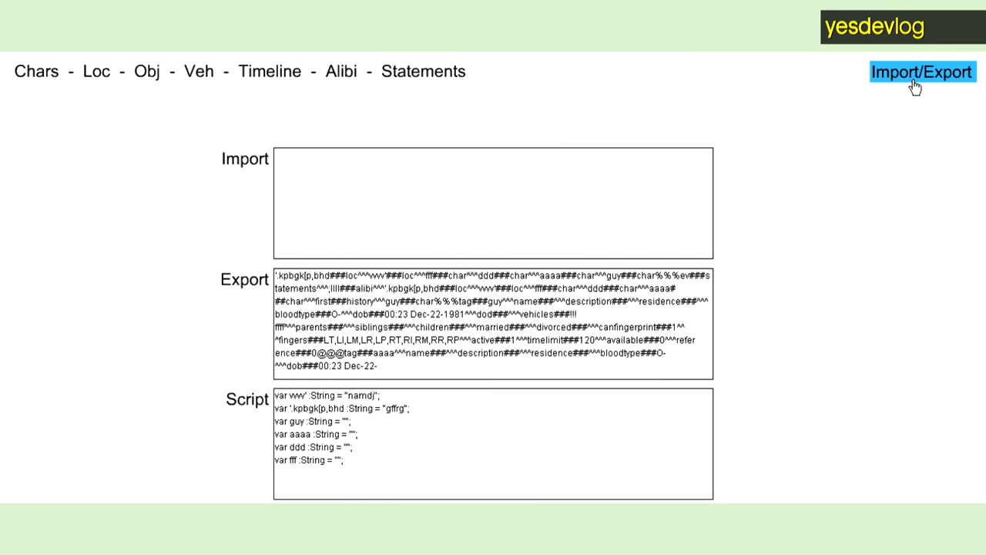
mouse_move(335, 301)
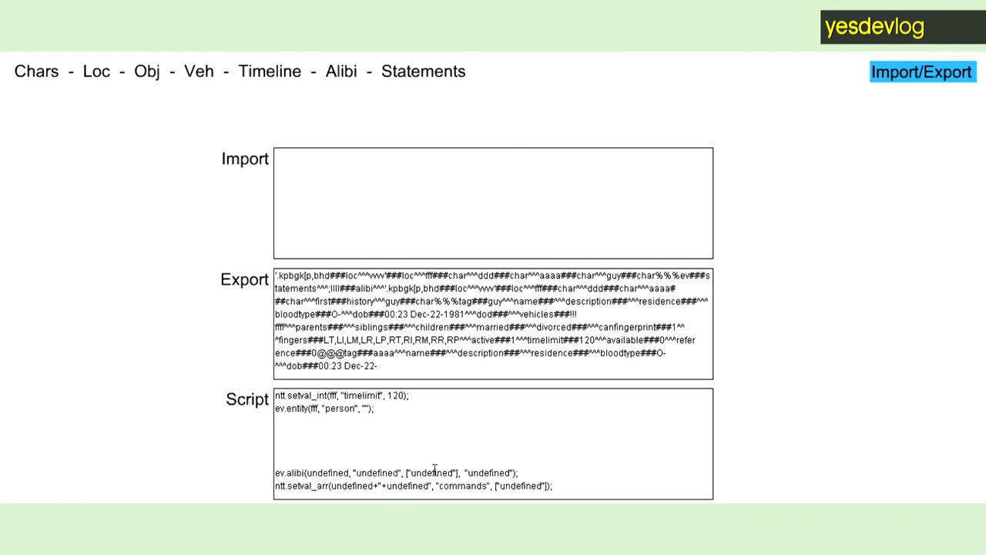
mouse_move(570, 487)
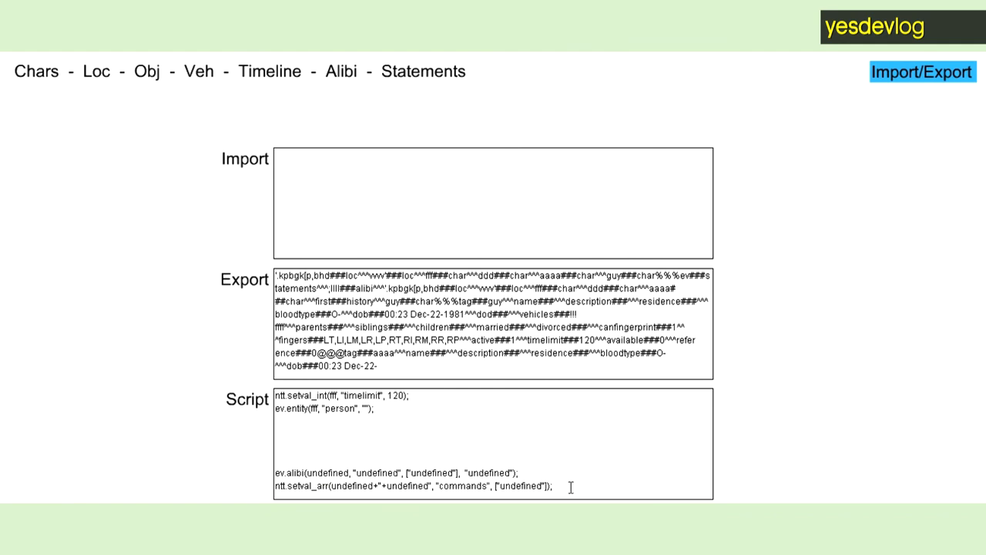